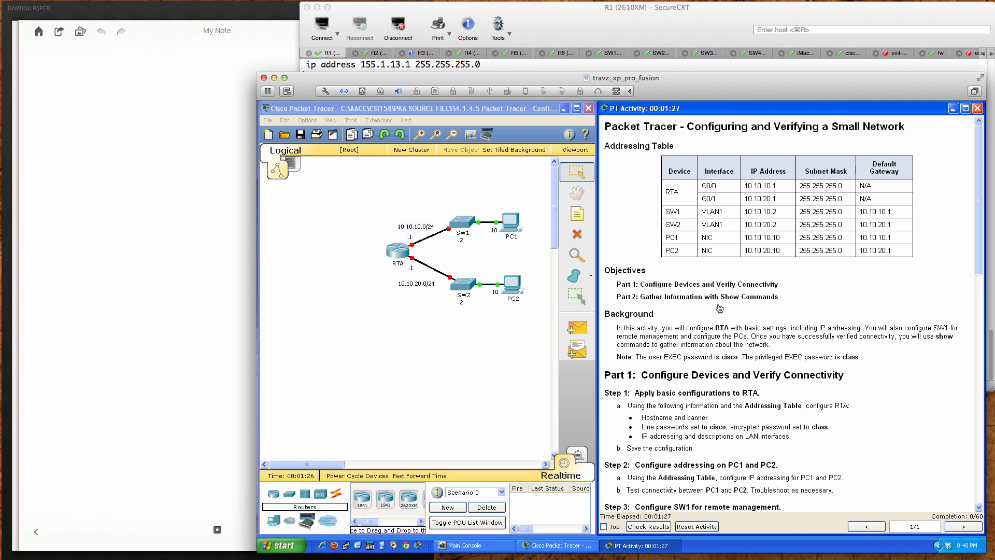
mouse_move(731, 310)
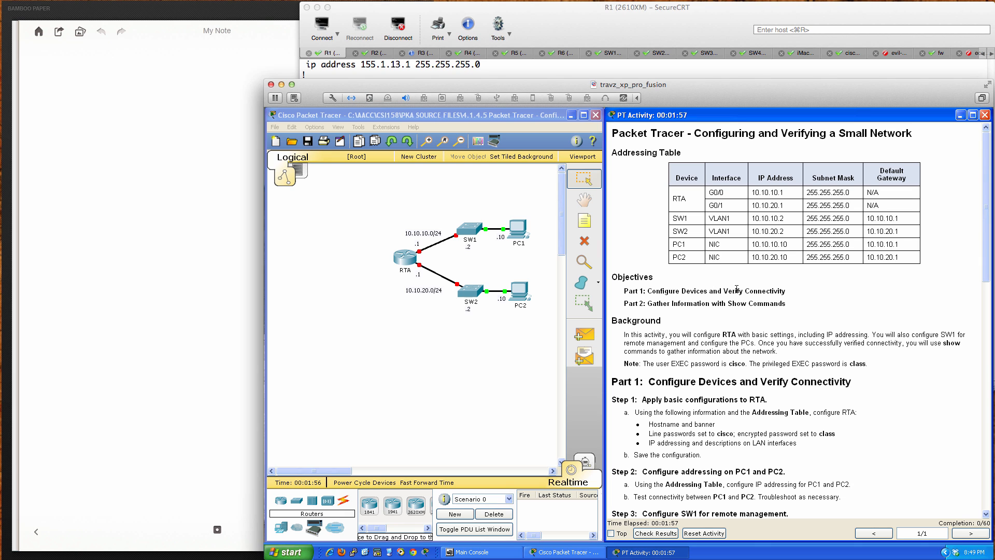
mouse_move(713, 313)
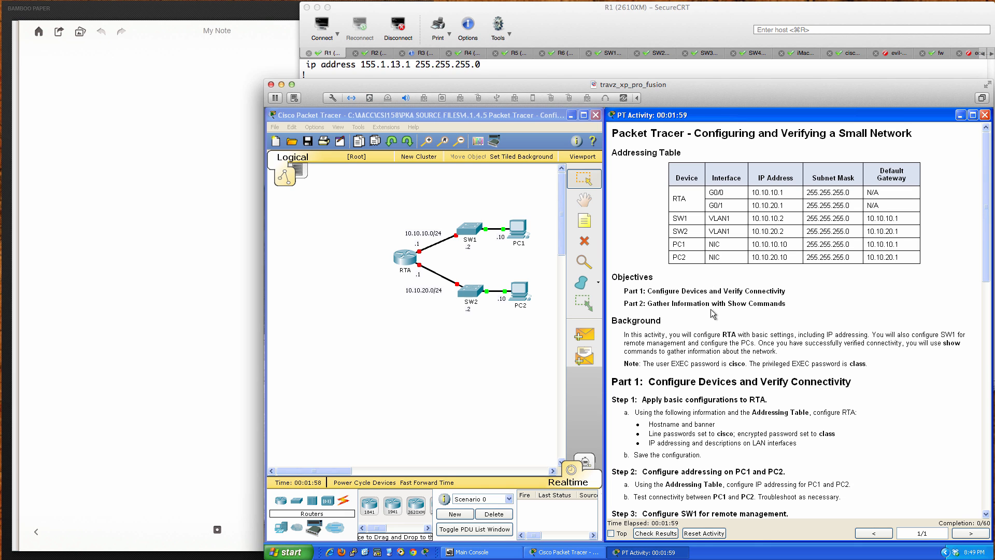
Step: Enter RTA's CLI configuration mode and set its hostname to RTA
scroll("down", 3)
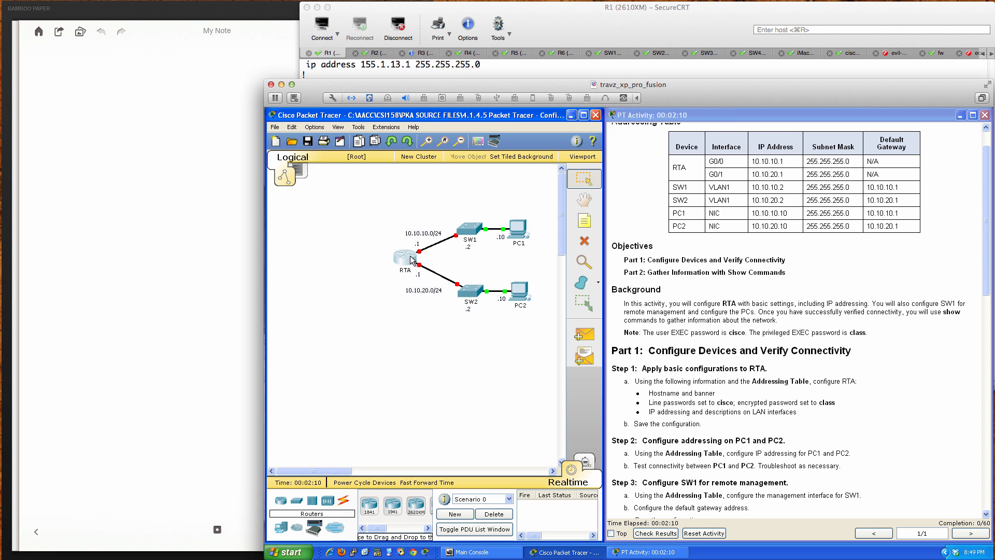
double_click(405, 260)
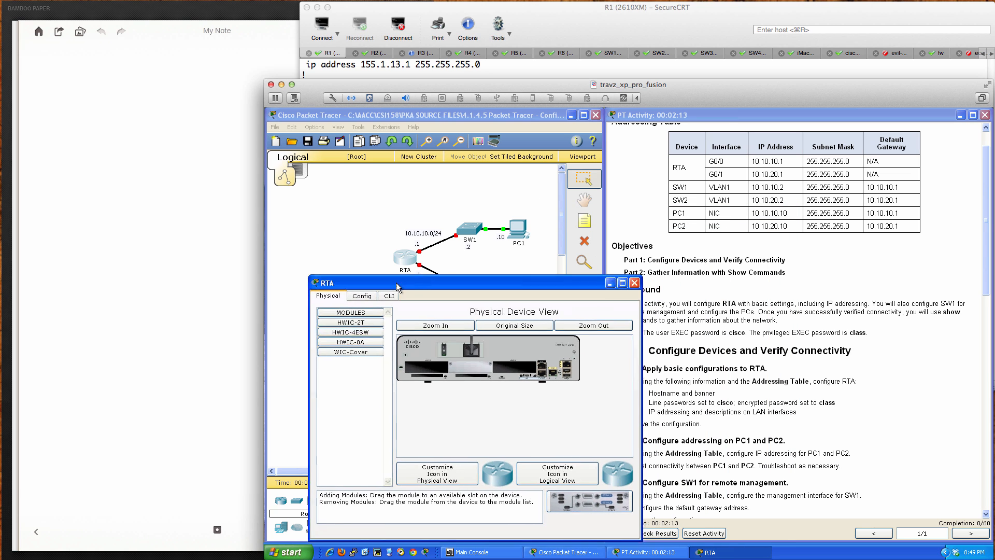
left_click(388, 295)
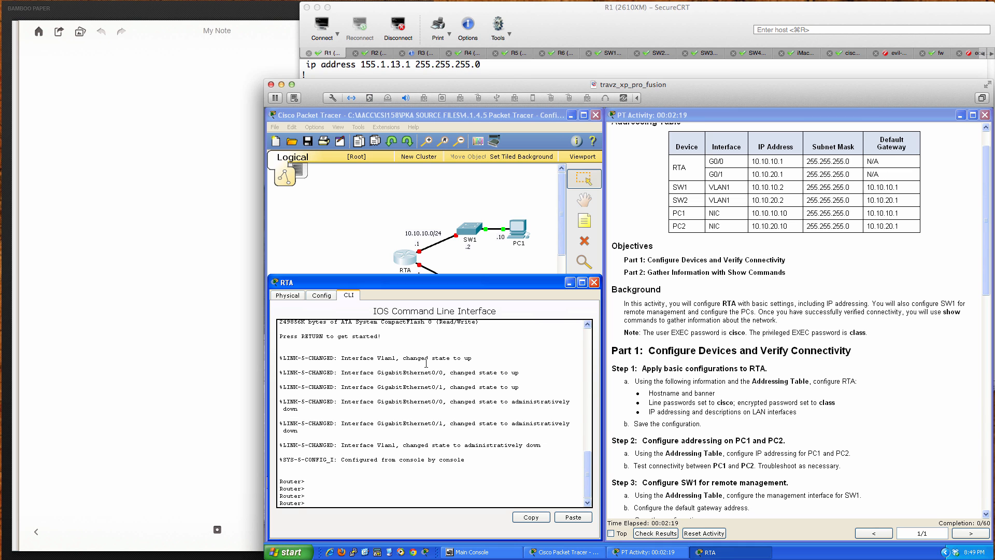
type("en")
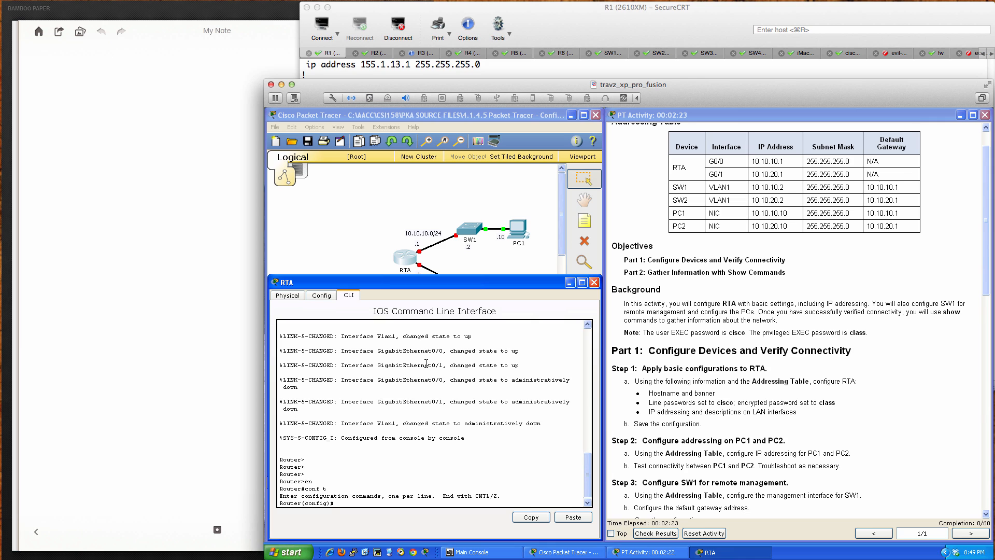
type("hos")
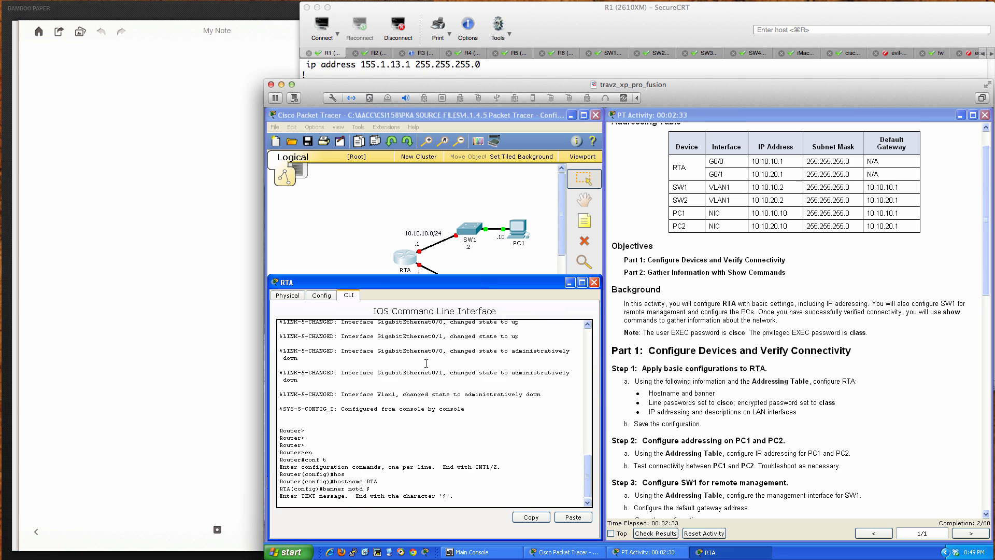
type("This is my banner")
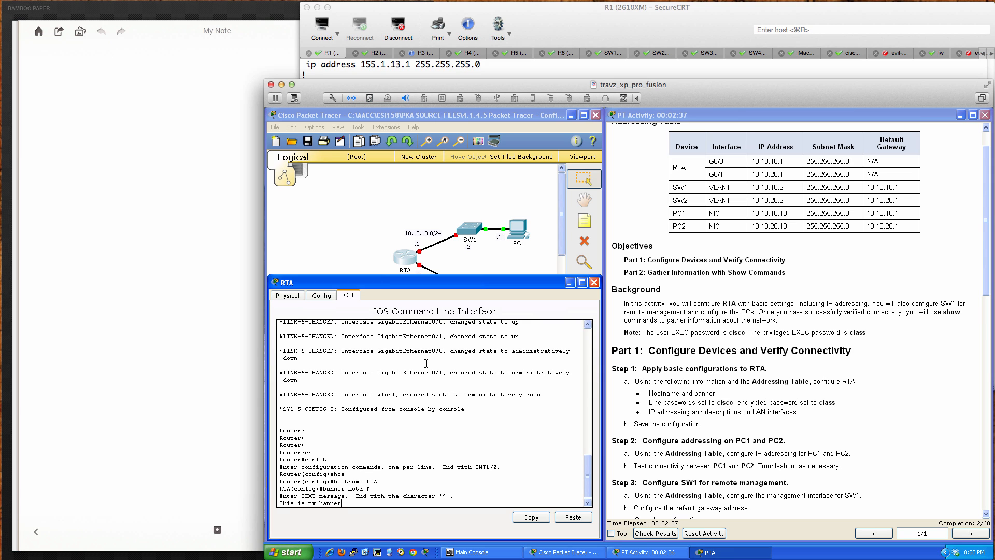
key("enter")
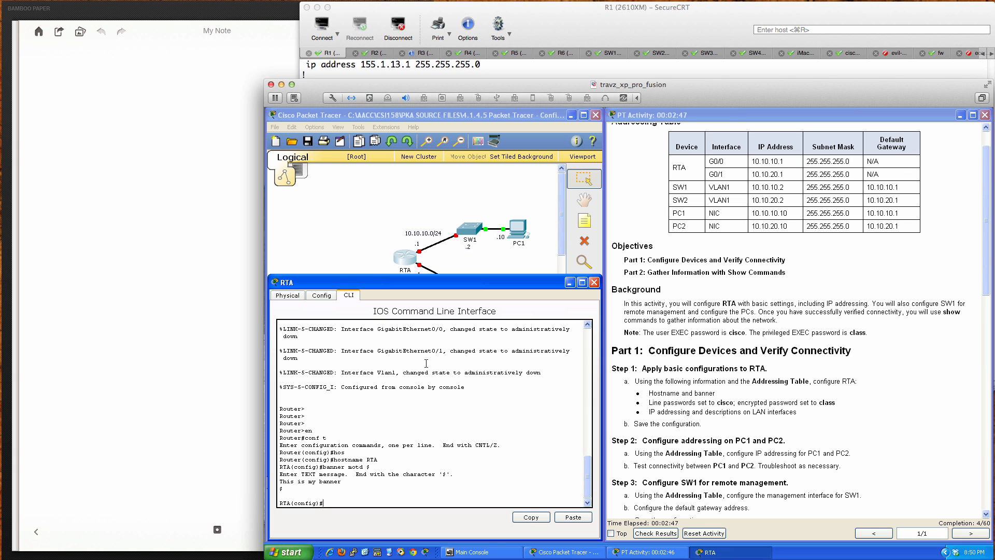
type("line vty 0 15")
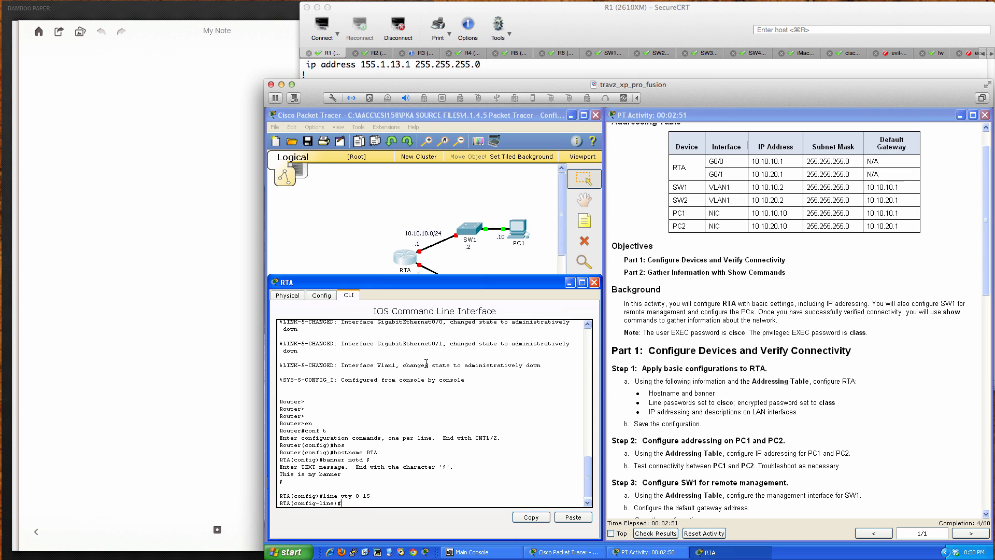
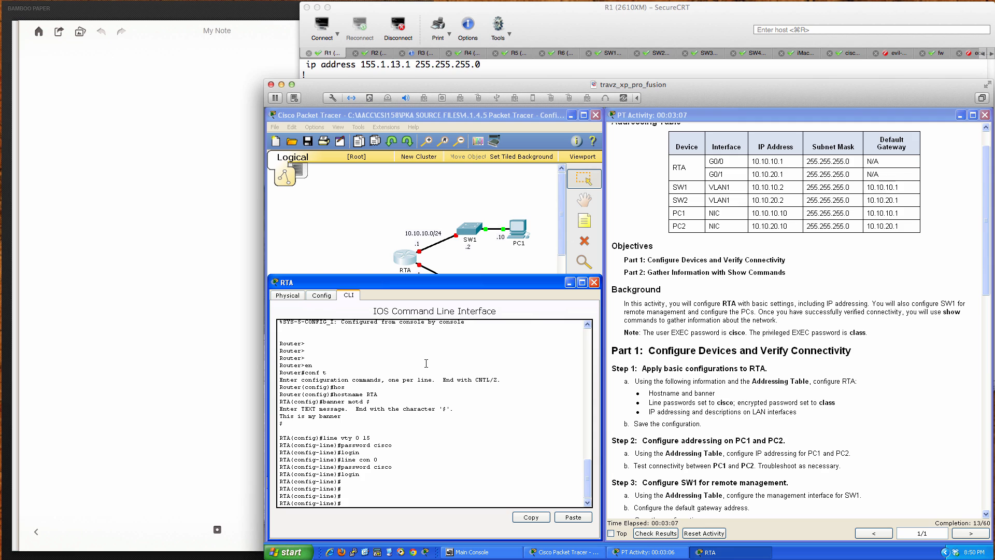
type("en")
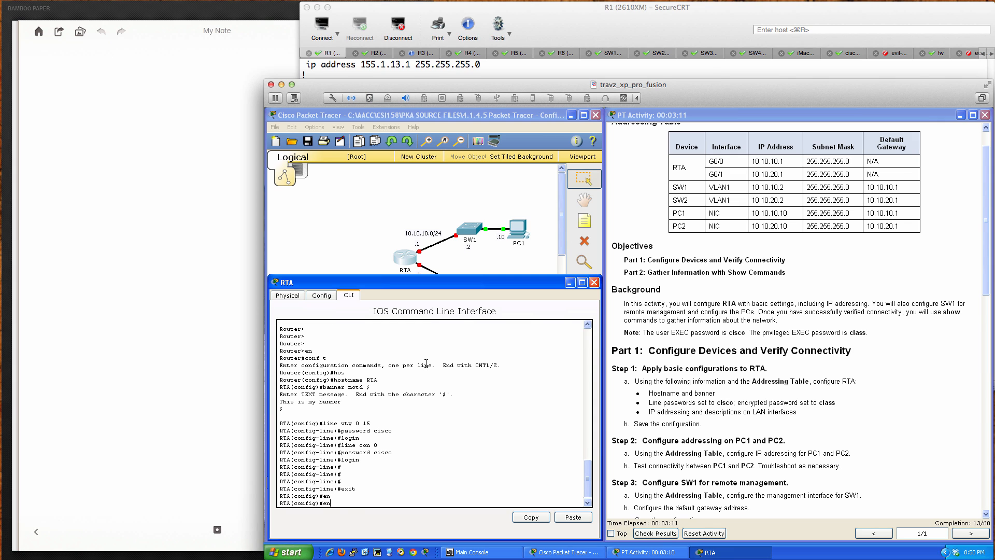
type("ble sec")
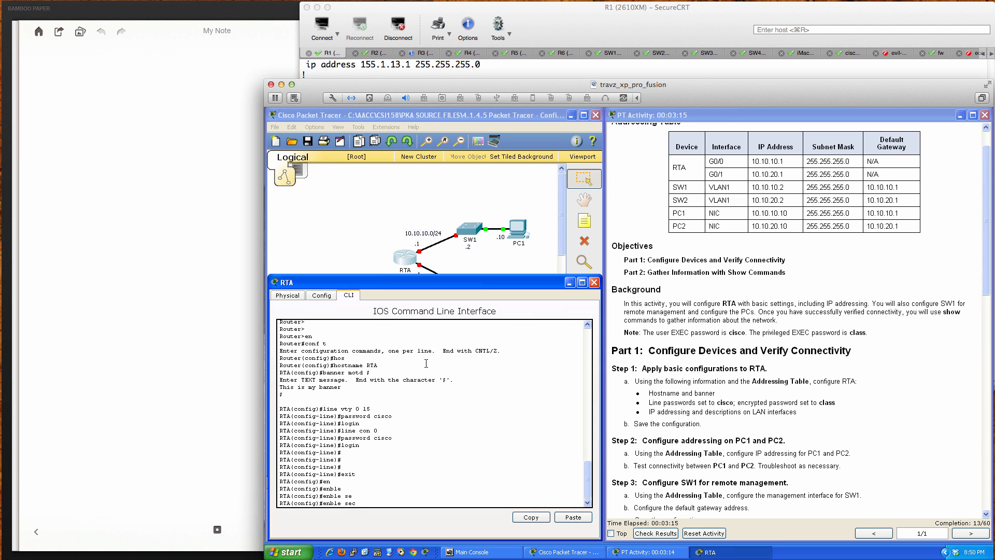
type("ret")
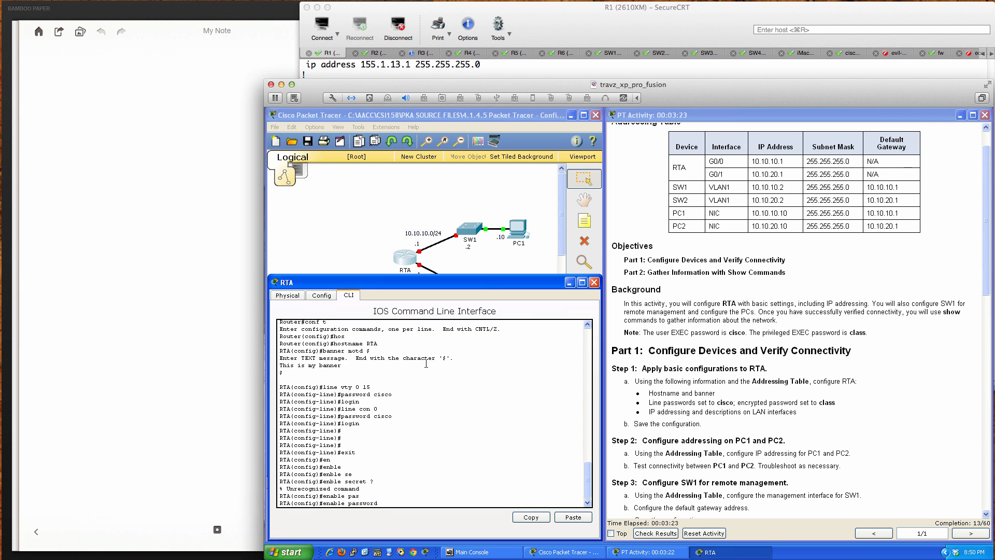
type("?")
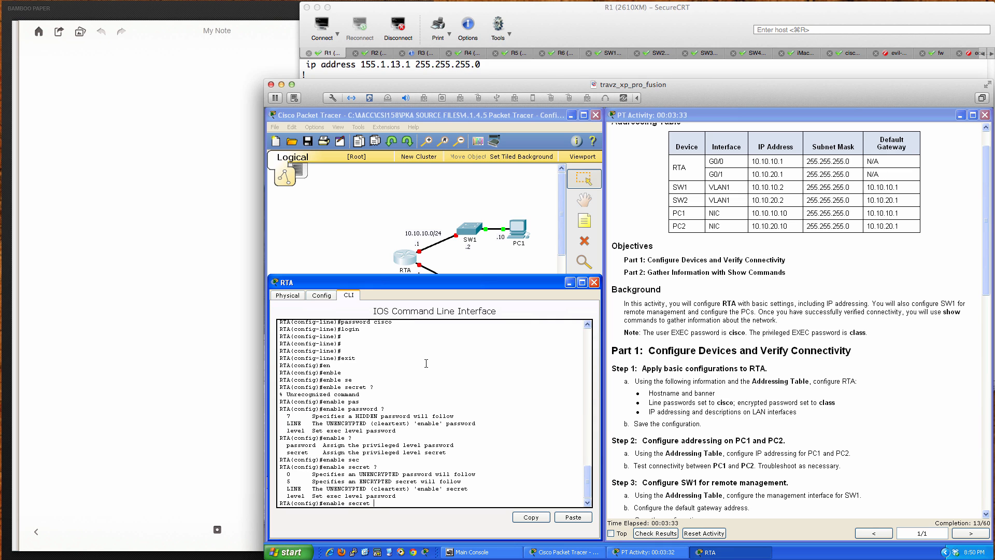
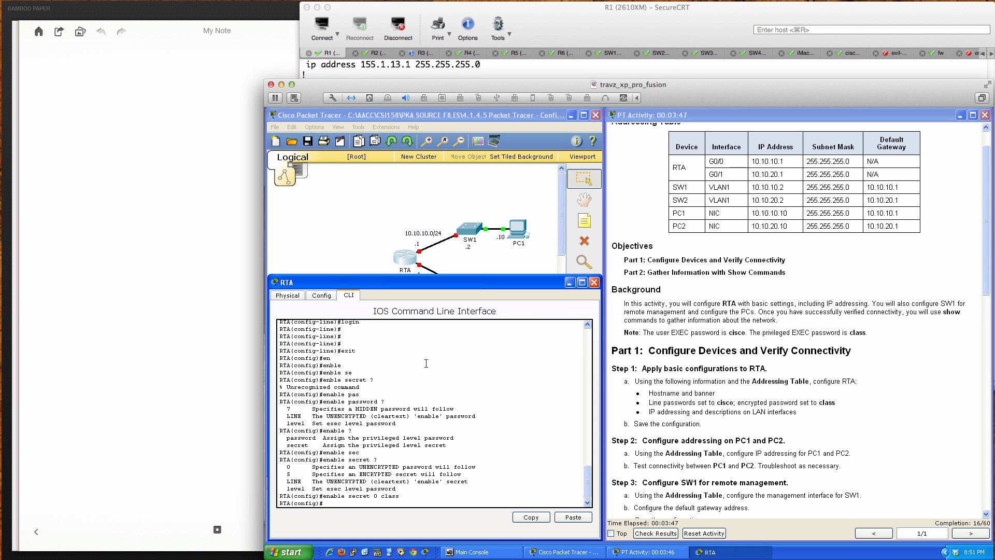
type("int gi0/0")
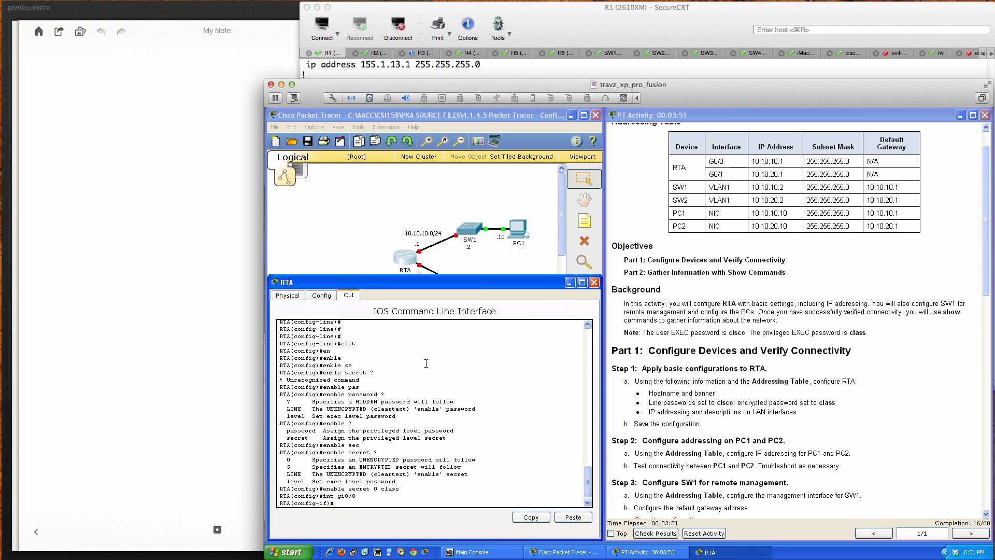
Step: Bring up G0/0 with address 10.10.10.1 255.255.255.0 and description SW1 LAN
type("no shut")
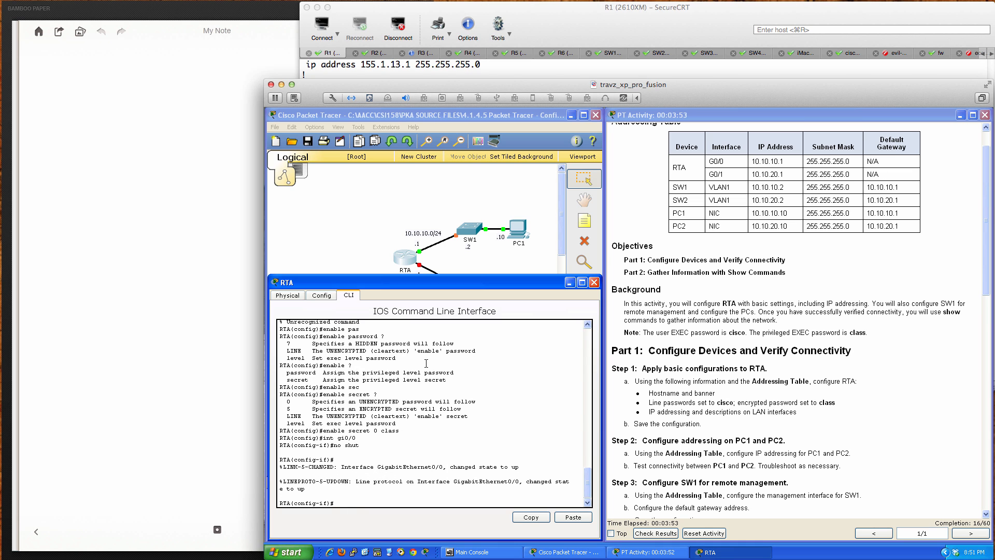
type("ip address 10.10.10.1")
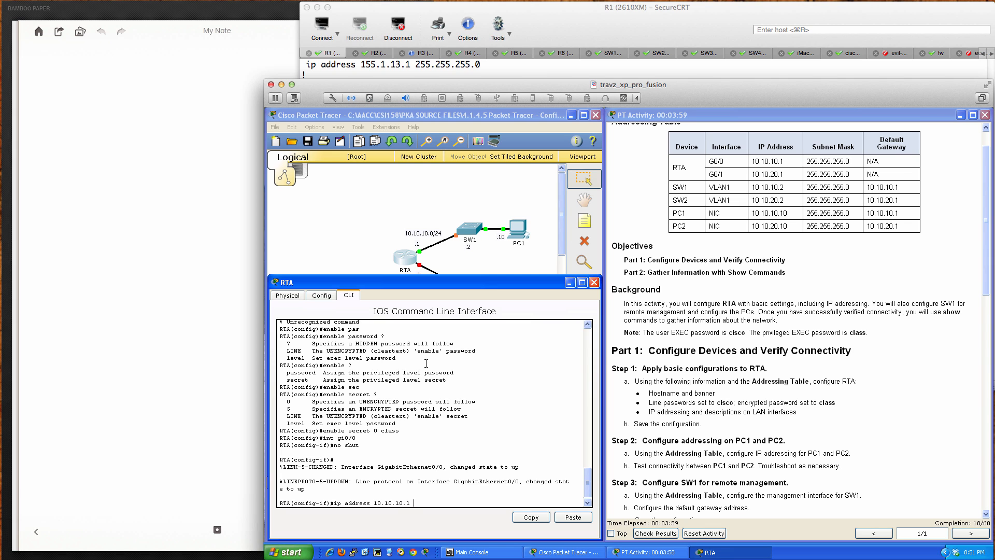
type("255.255.255.0")
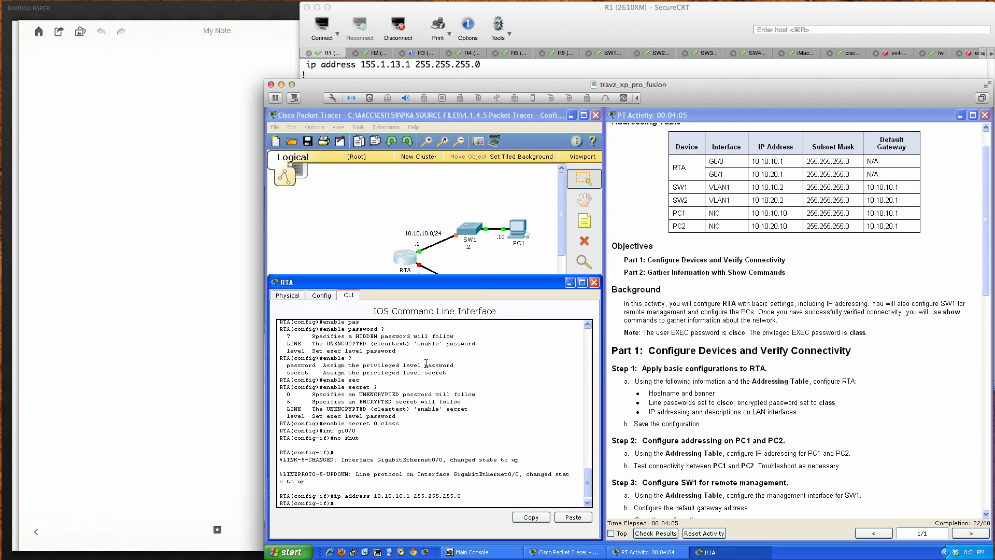
type("int")
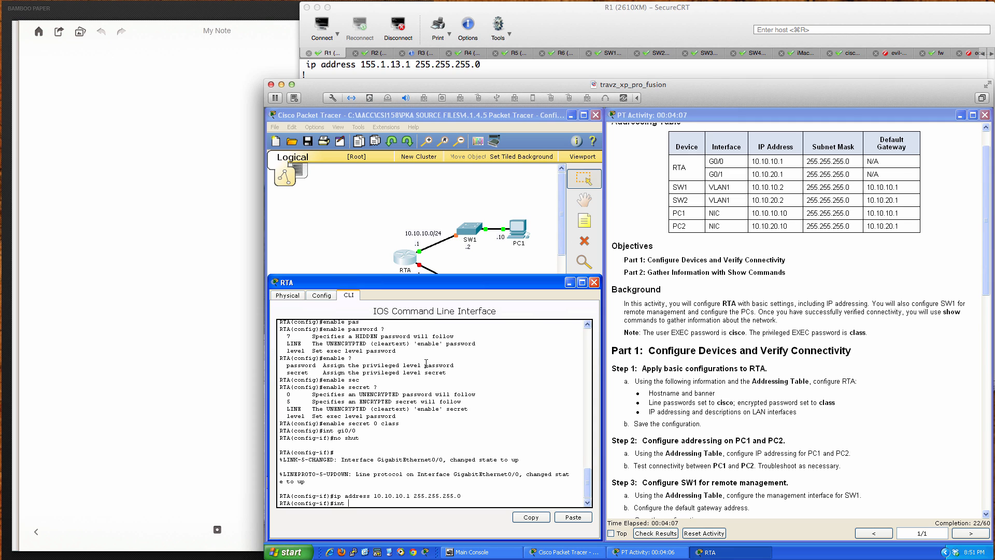
type("description")
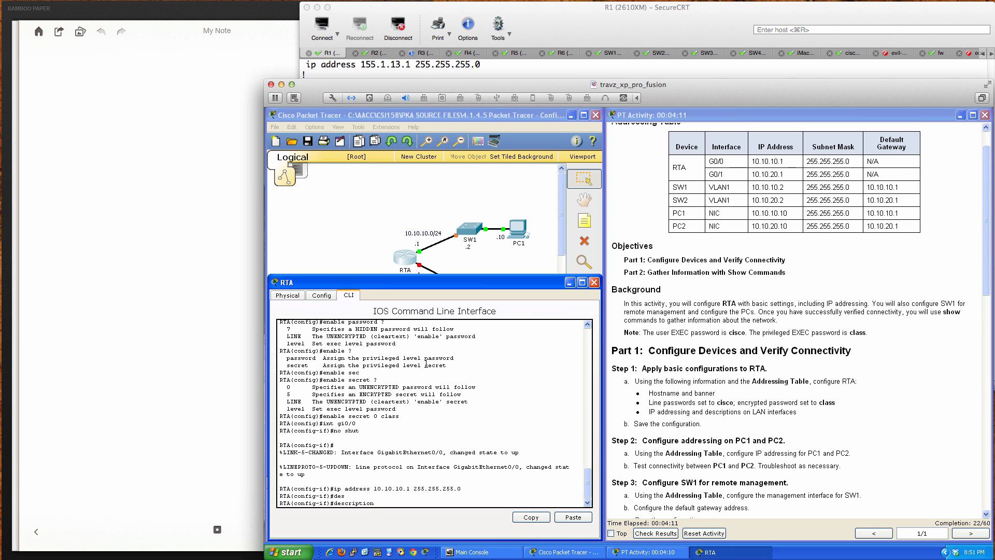
type("SW1 LAN")
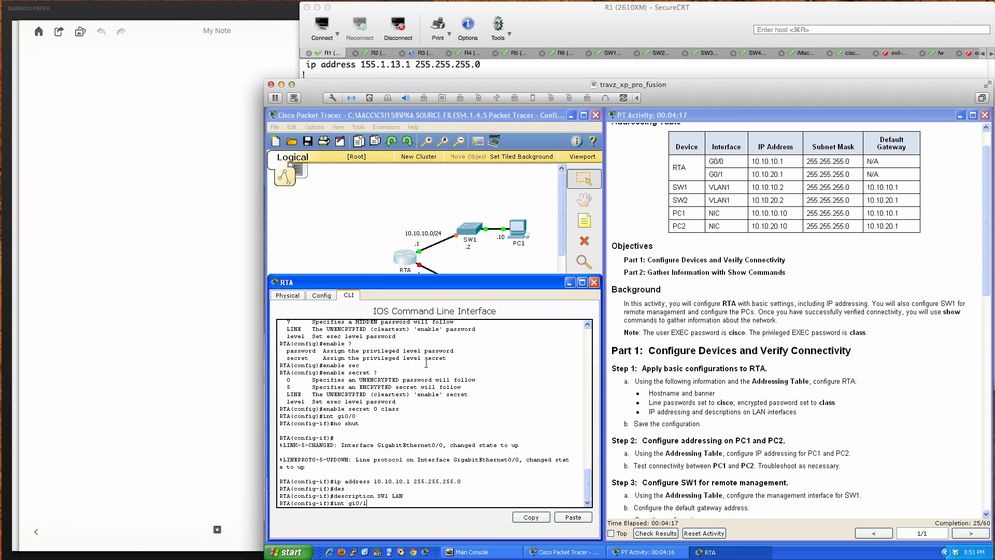
Step: Bring up G0/1 with address 10.10.20.1 255.255.255.0 and description SW2 LAN
type("nfig-if)#no shut")
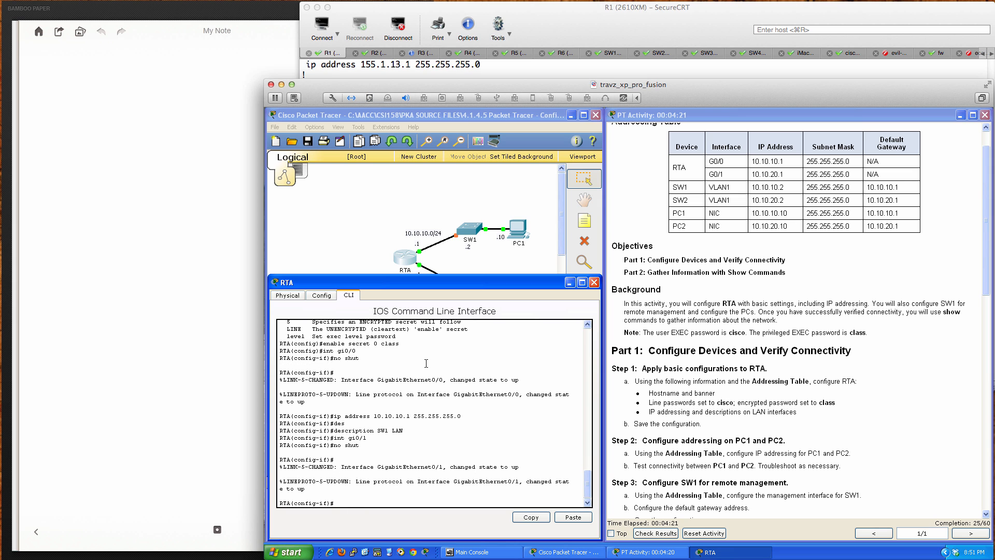
type("ip address 10.10.20.1")
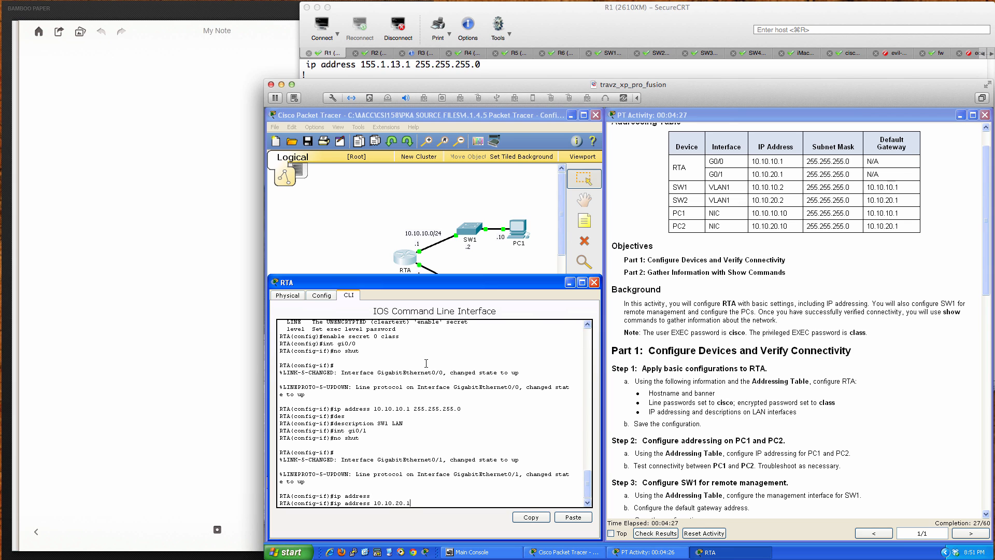
type("255.255.2")
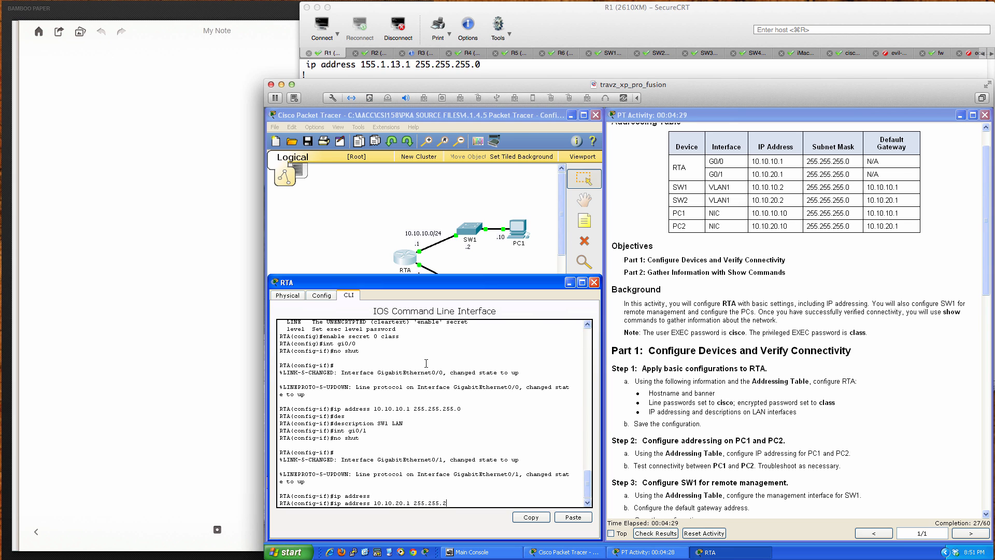
type("55.0")
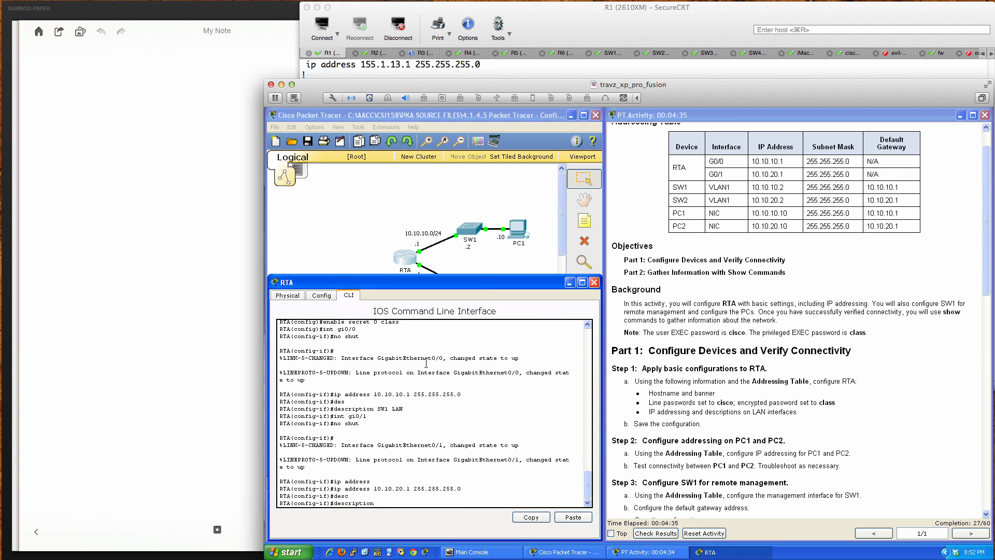
type("SW2 LAN")
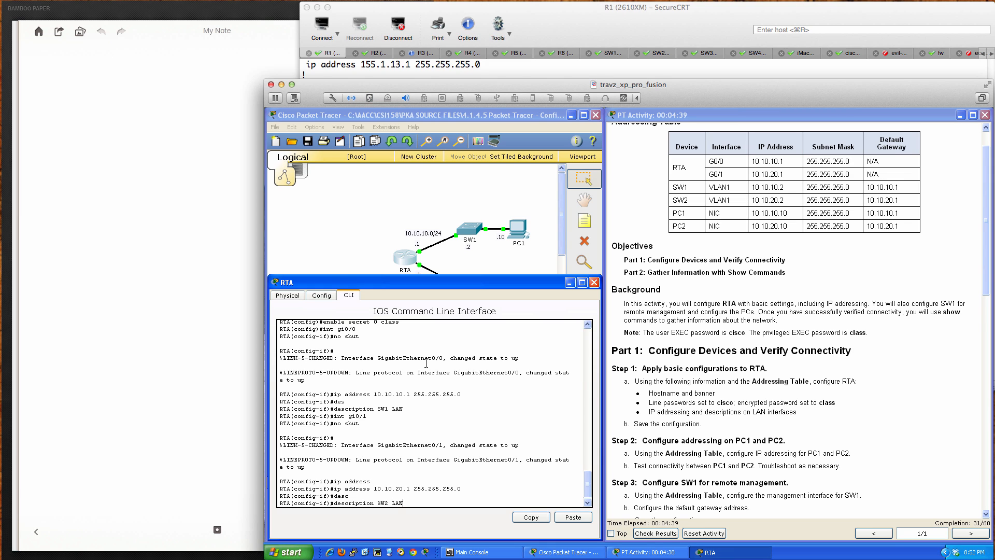
key("enter")
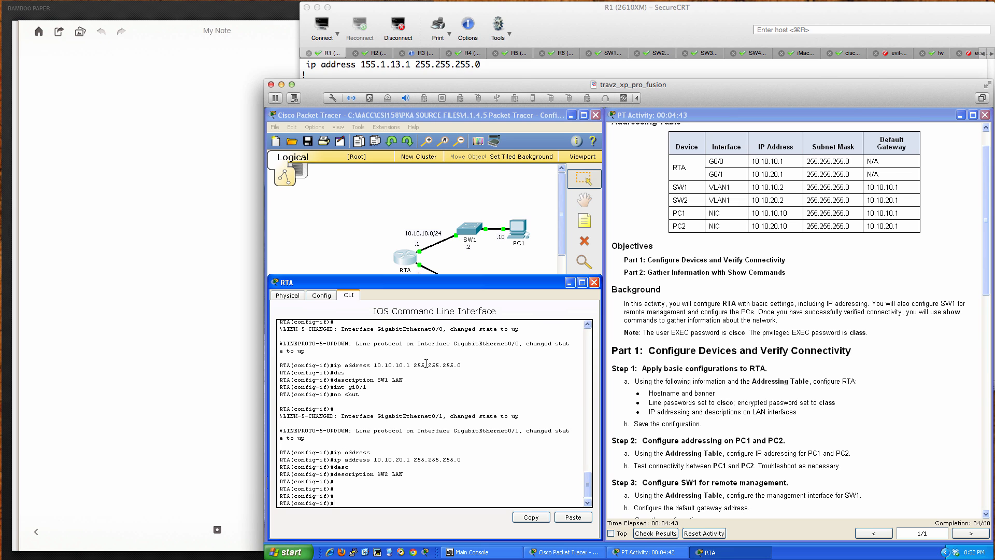
type("end")
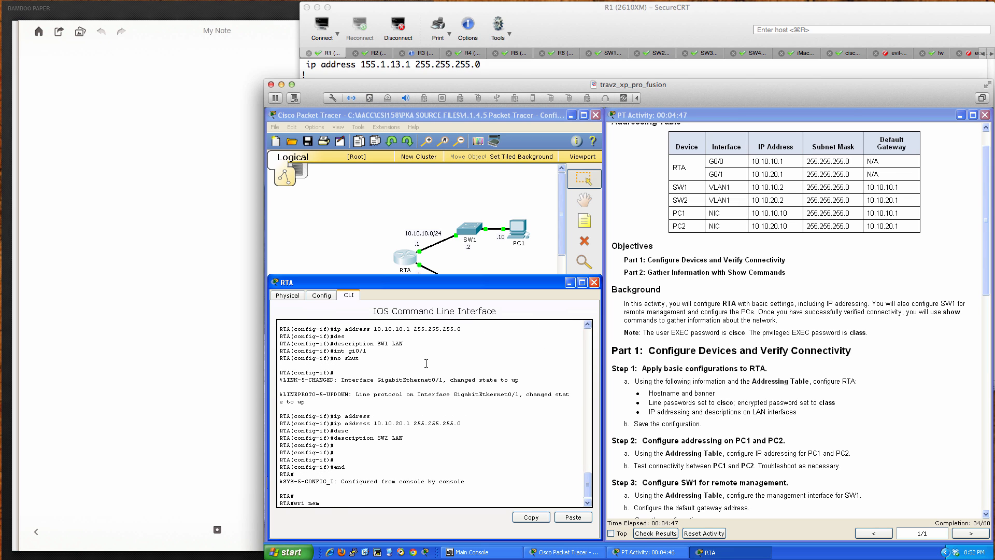
Step: Save RTA's running configuration to memory with wr mem
key("Return")
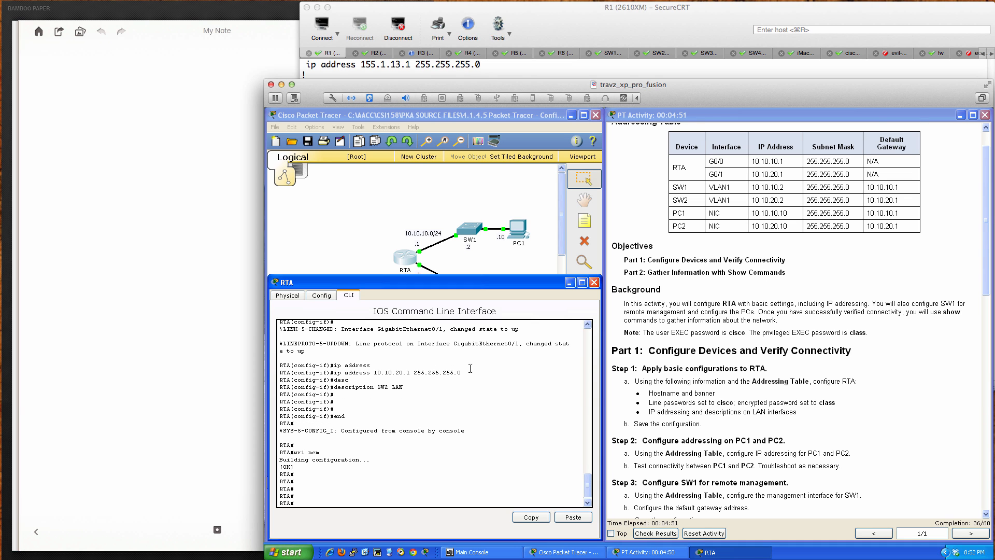
scroll("down", 3)
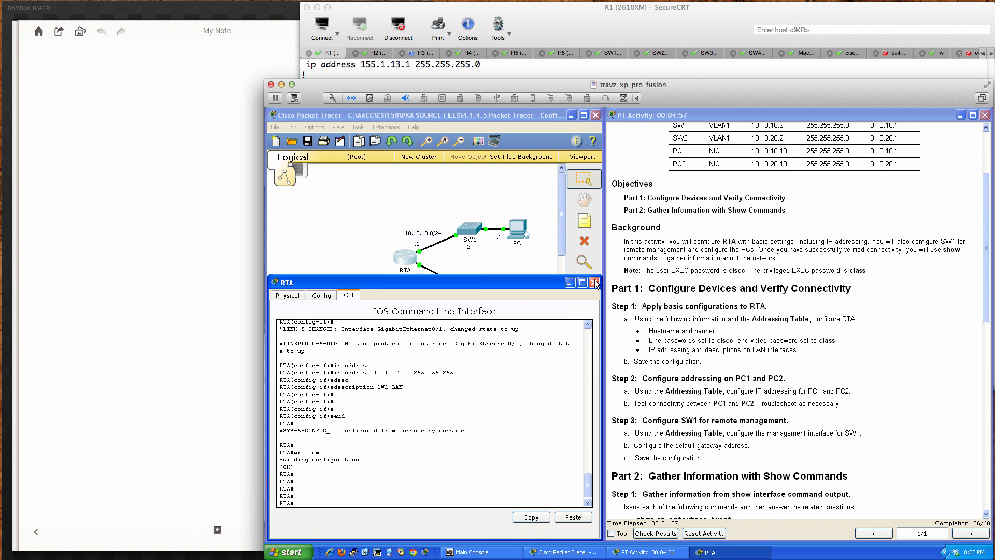
Step: Give PC1 static IP 10.10.10.10, mask 255.255.255.0 and gateway 10.10.10.1
left_click(594, 282)
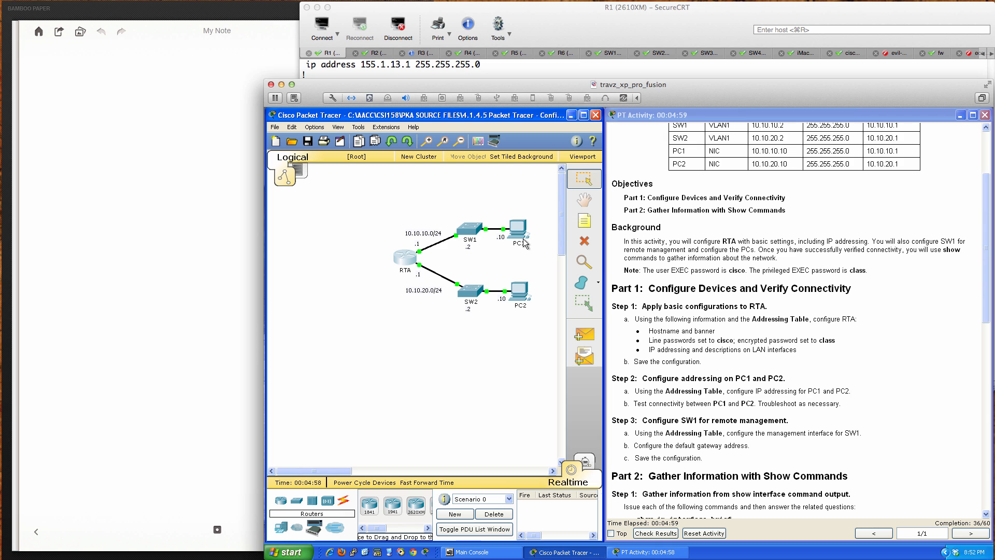
double_click(519, 231)
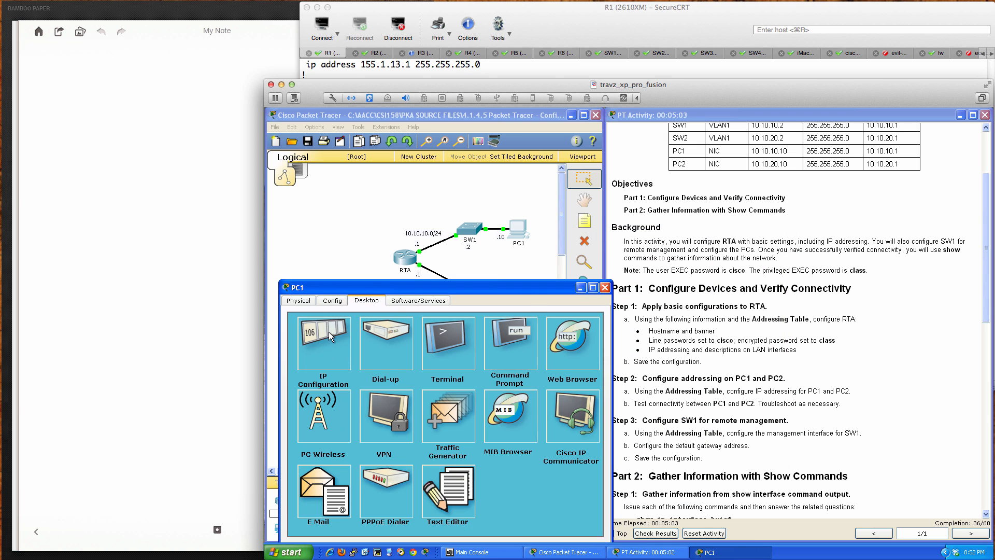
left_click(323, 343)
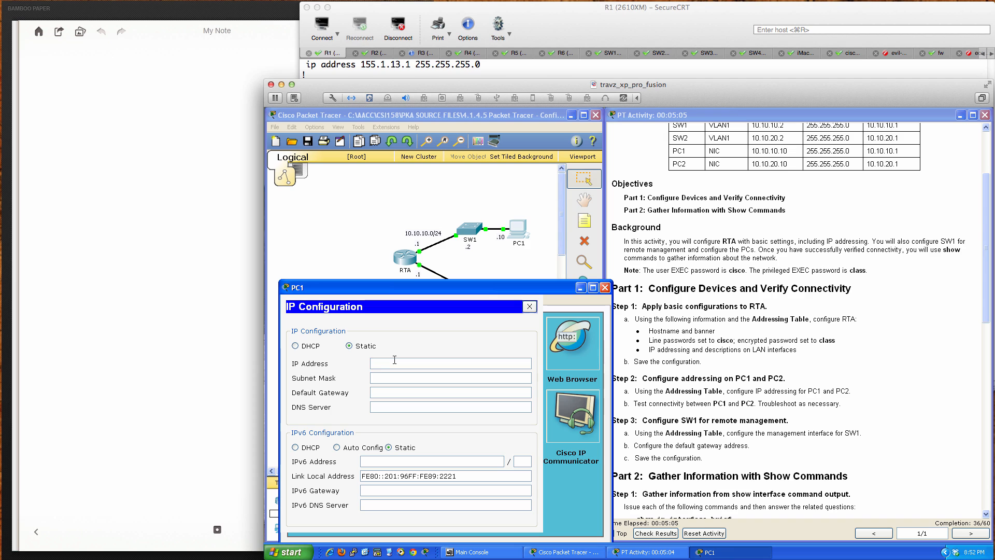
type("10.10.10.1")
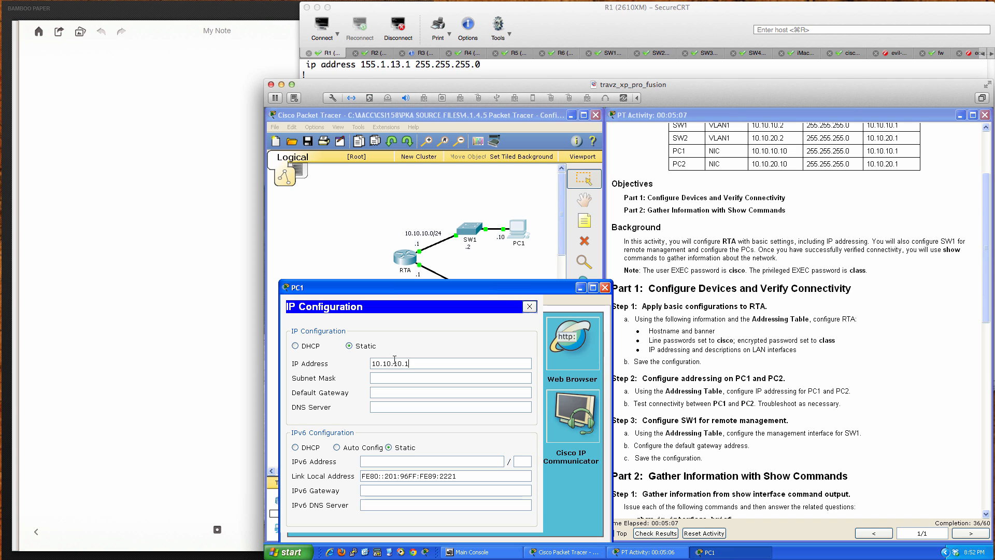
type("2")
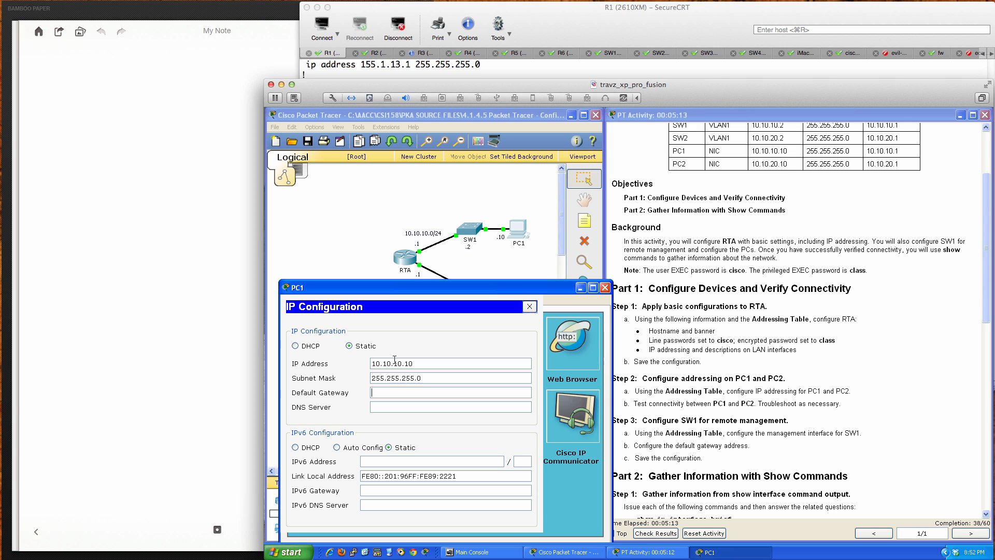
type("10.10.10.1")
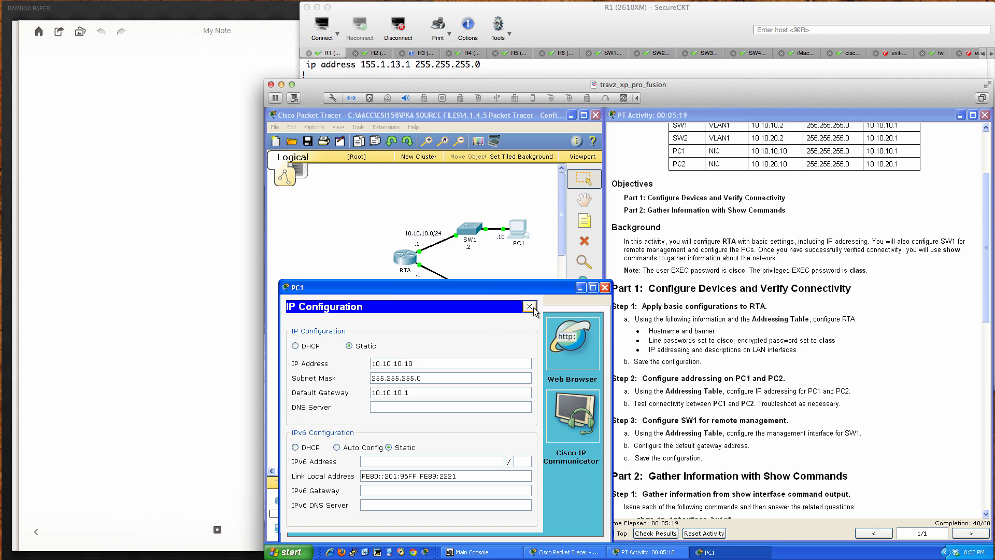
left_click(530, 307)
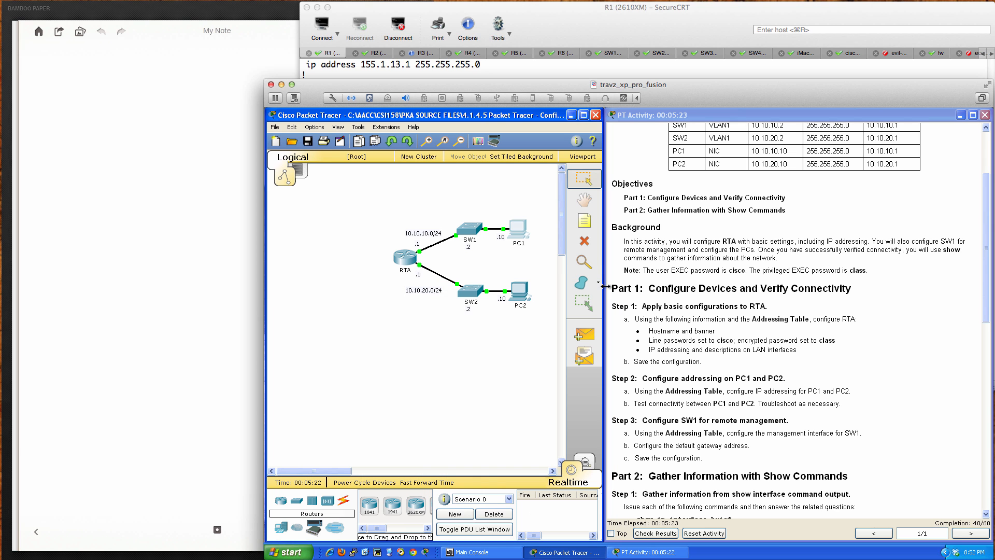
Step: Give PC2 static IP 10.10.20.10, mask 255.255.255.0 and gateway 10.10.20.1
double_click(519, 293)
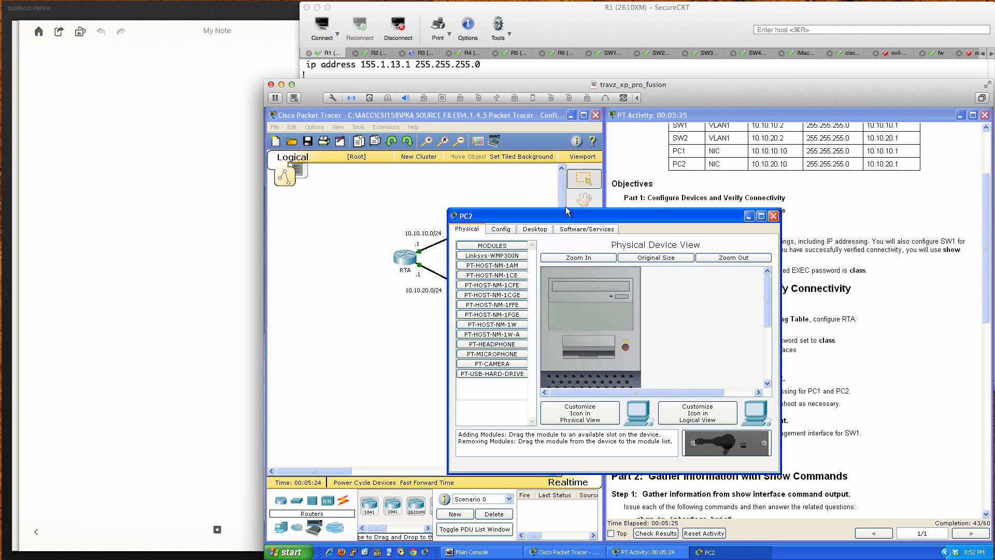
left_click(360, 292)
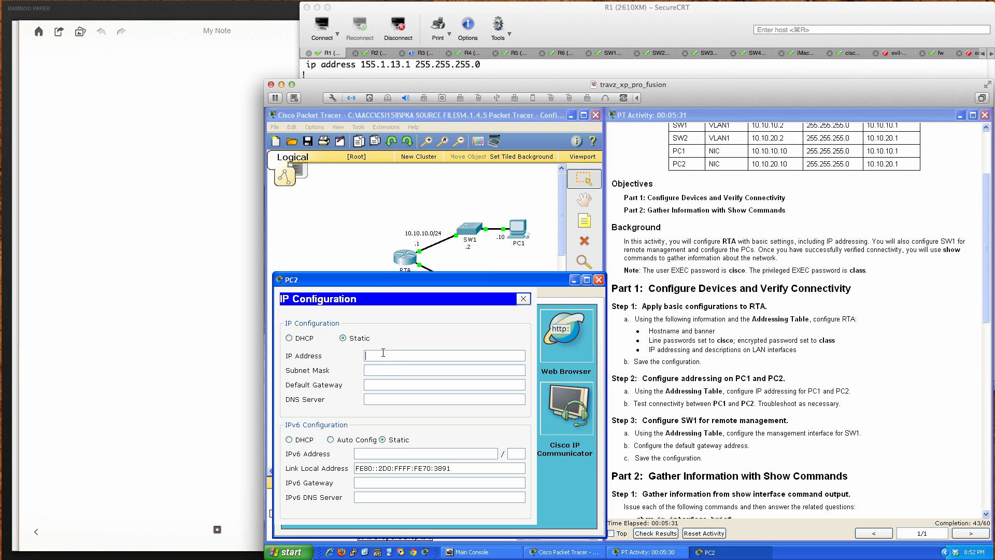
type("10.10.20.1")
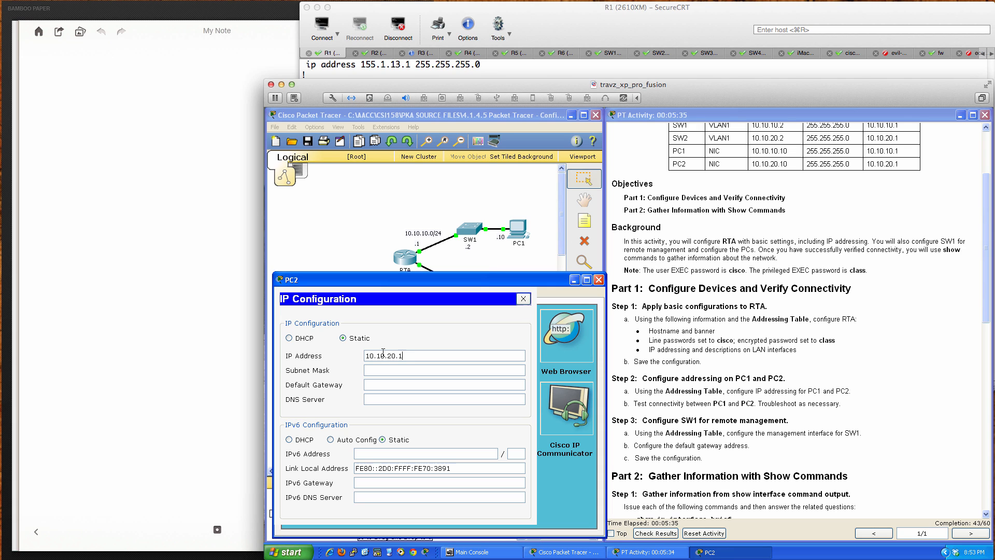
type("2")
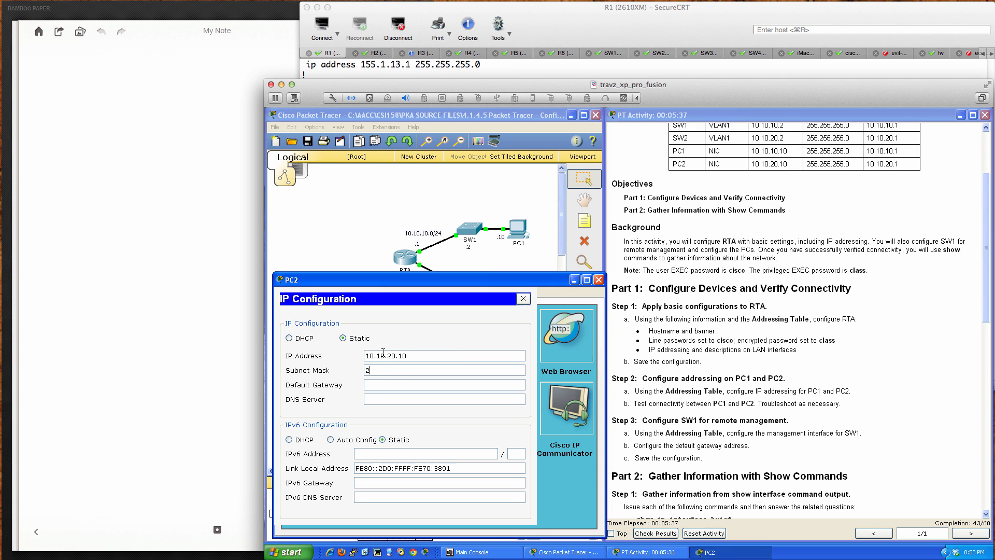
type("55.255.255.")
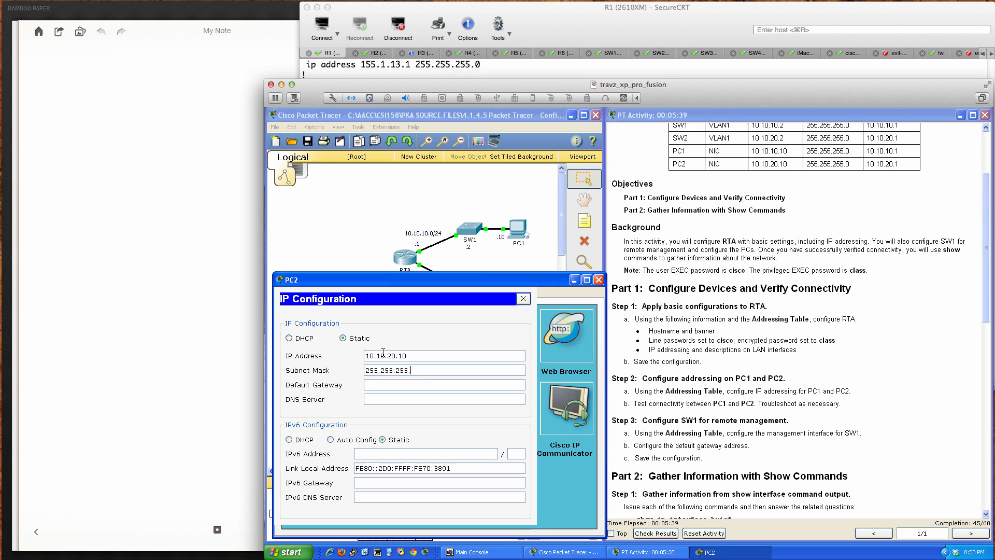
type("0")
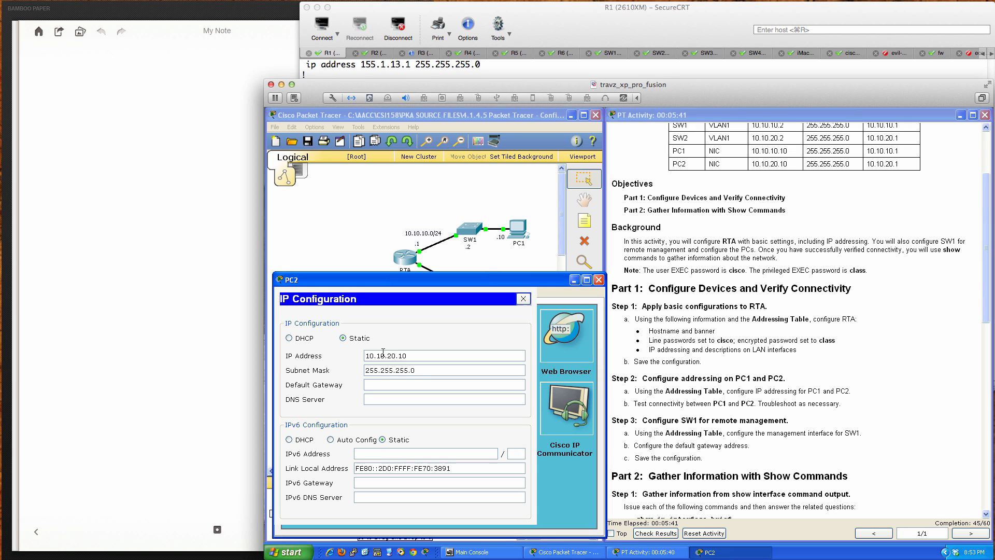
type("10.10.20.1")
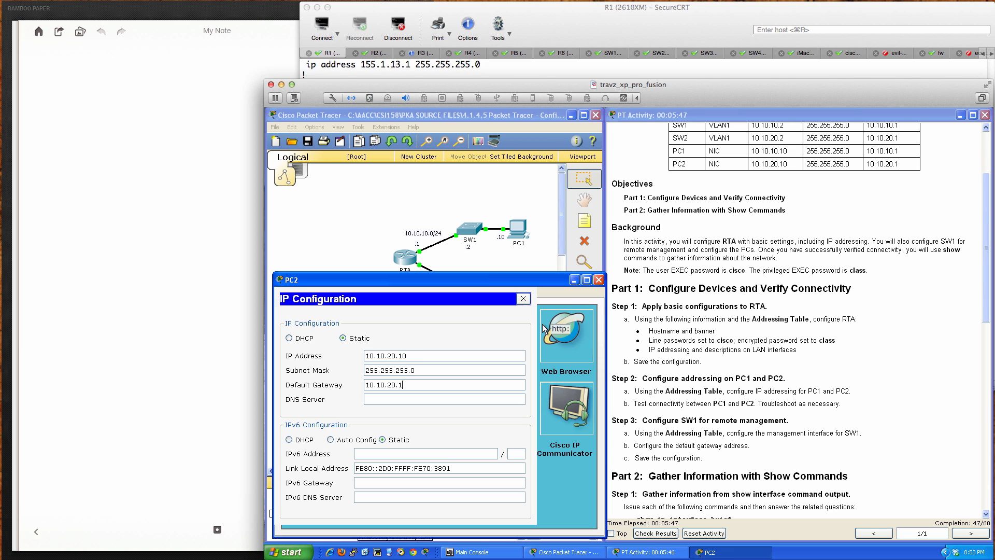
left_click(522, 299)
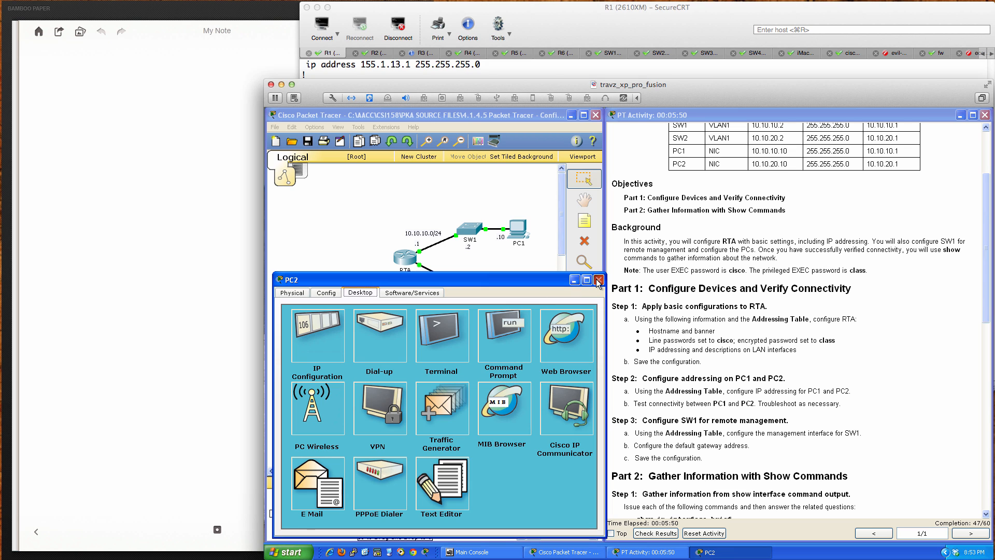
left_click(595, 280)
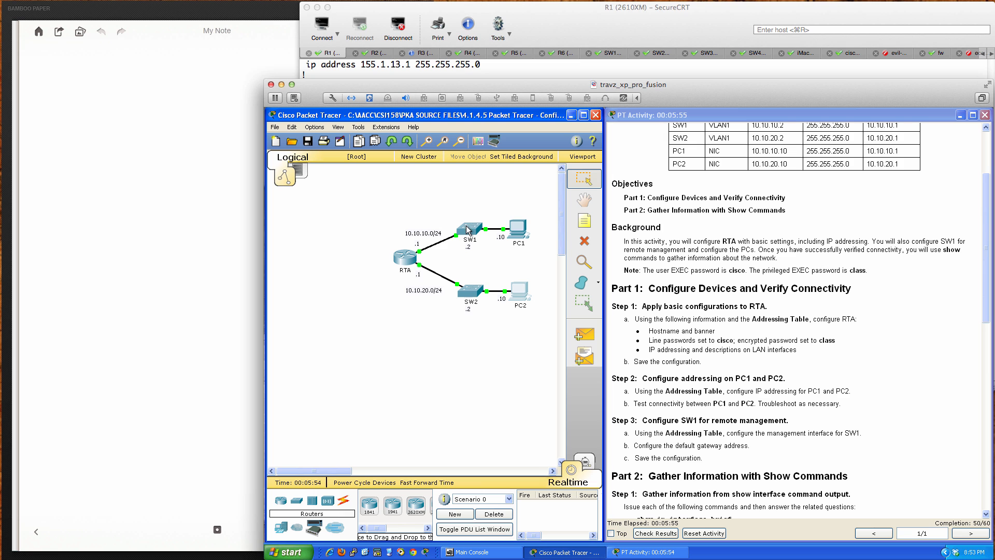
double_click(470, 233)
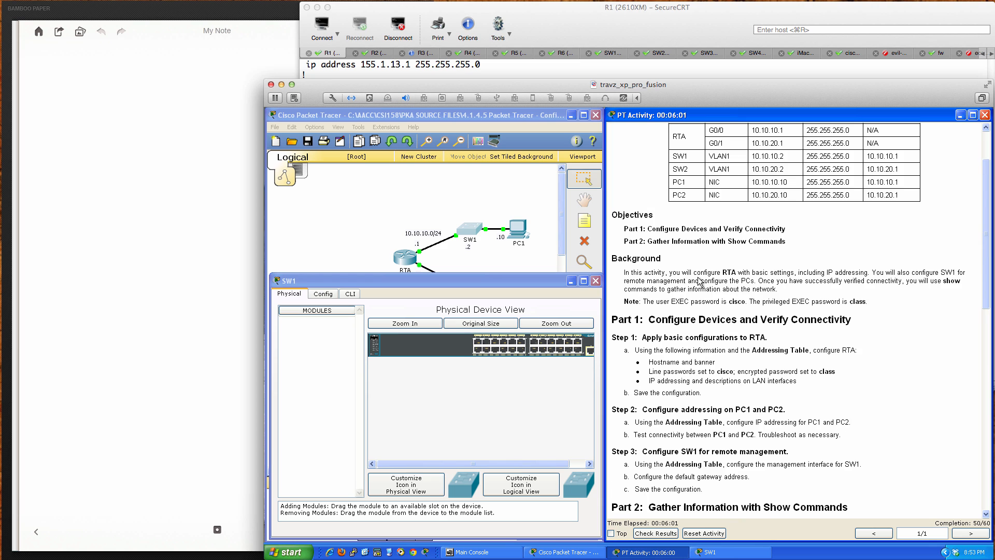
left_click(349, 294)
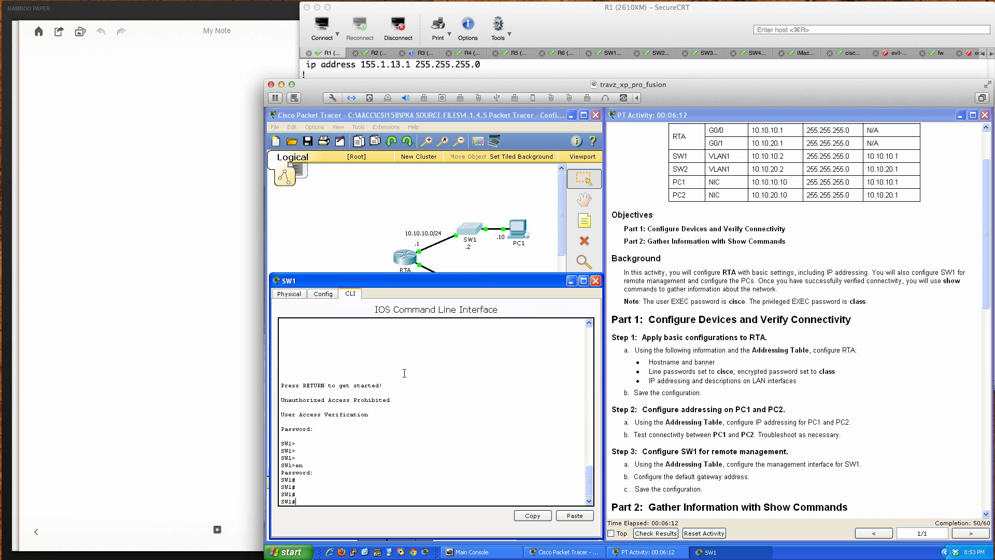
type("sh run")
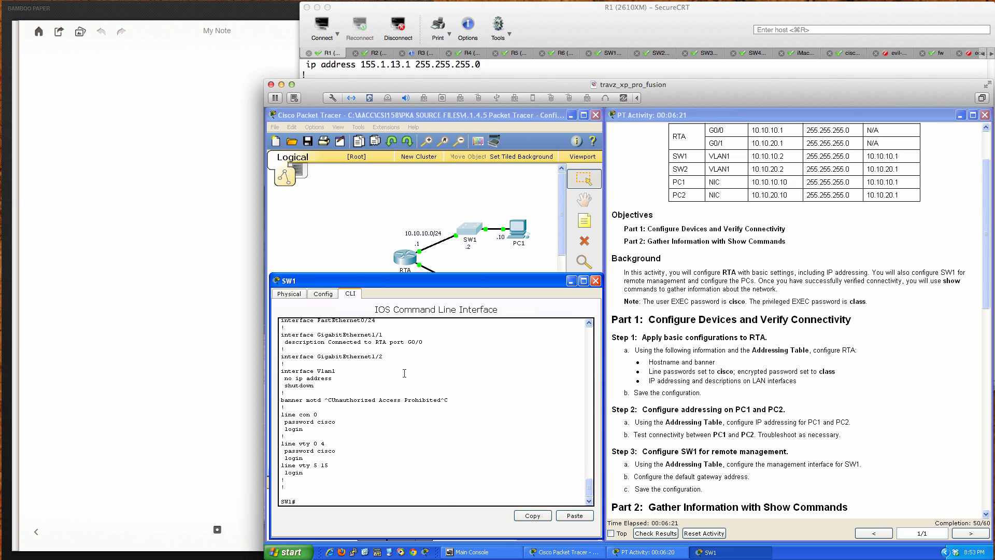
Step: Bring up SW1's interface vlan 1 with address 10.10.10.2 255.255.255.0
type("conf t")
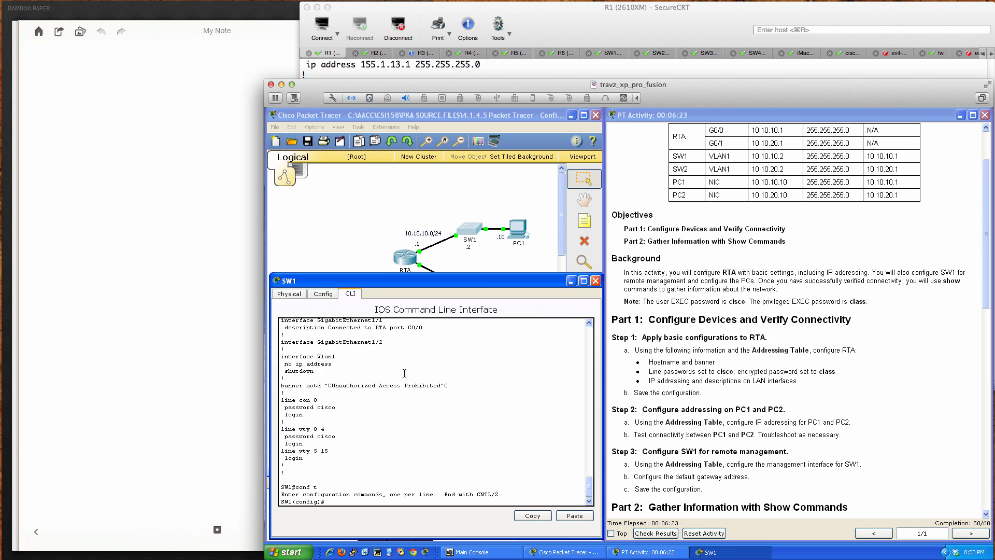
type("int vlan 1")
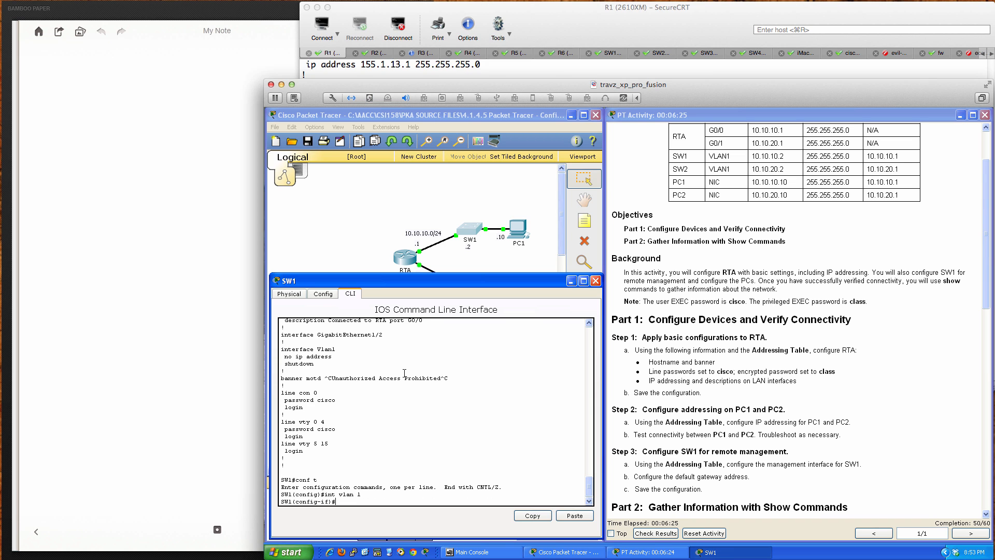
type("no shut")
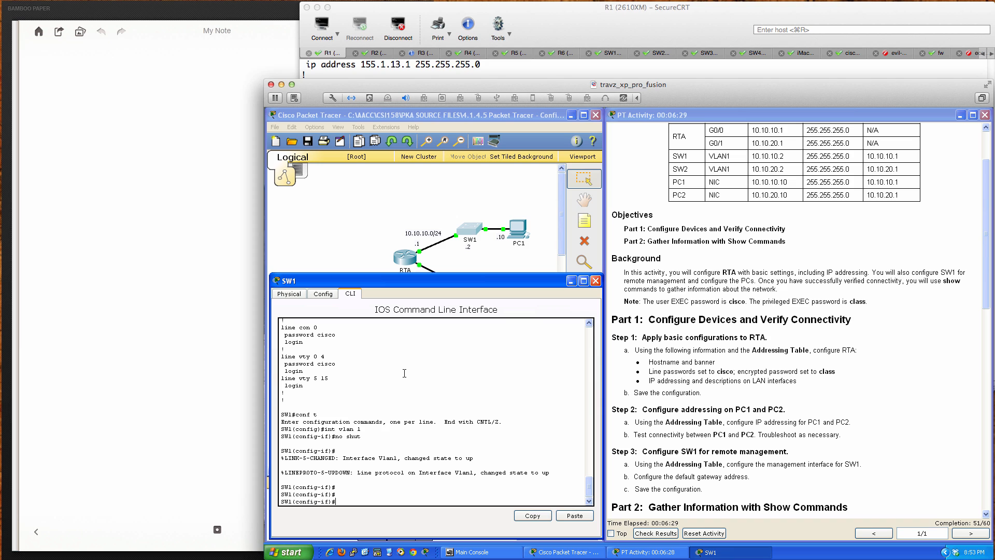
type("ip address")
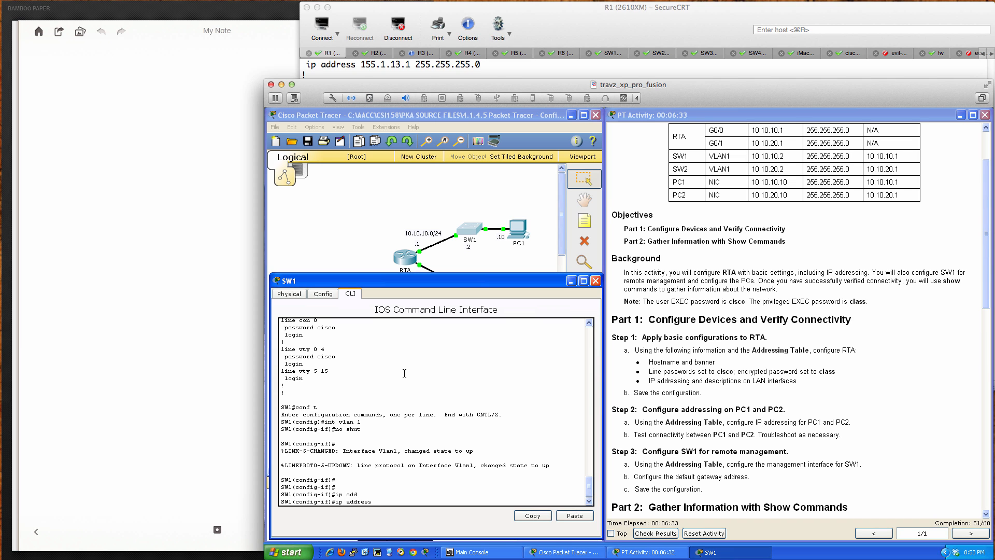
type("10.10.10.2 255.255.255.0")
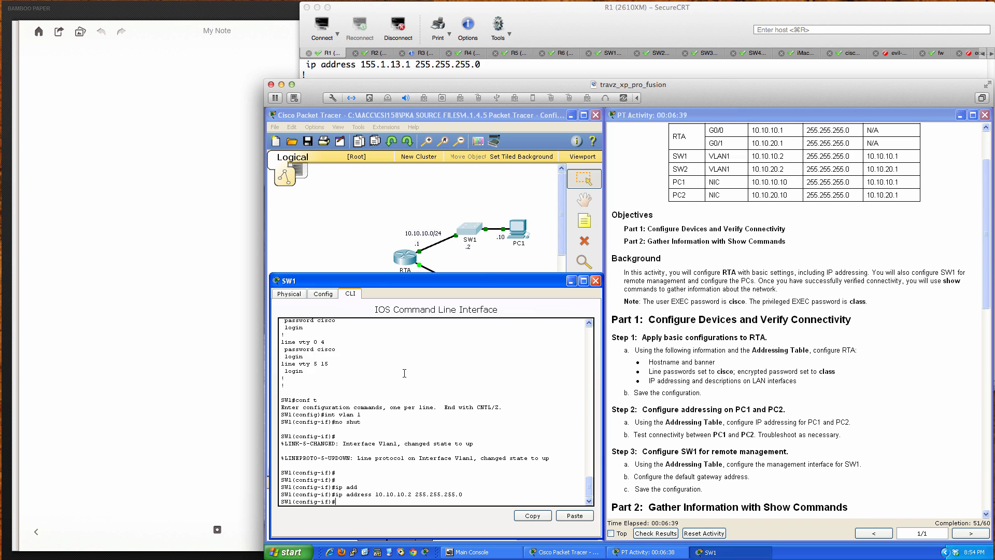
Step: Describe VLAN 1 as SW1 LAN MGMT INTERFACE and exit to global configuration
type("description SW1 L")
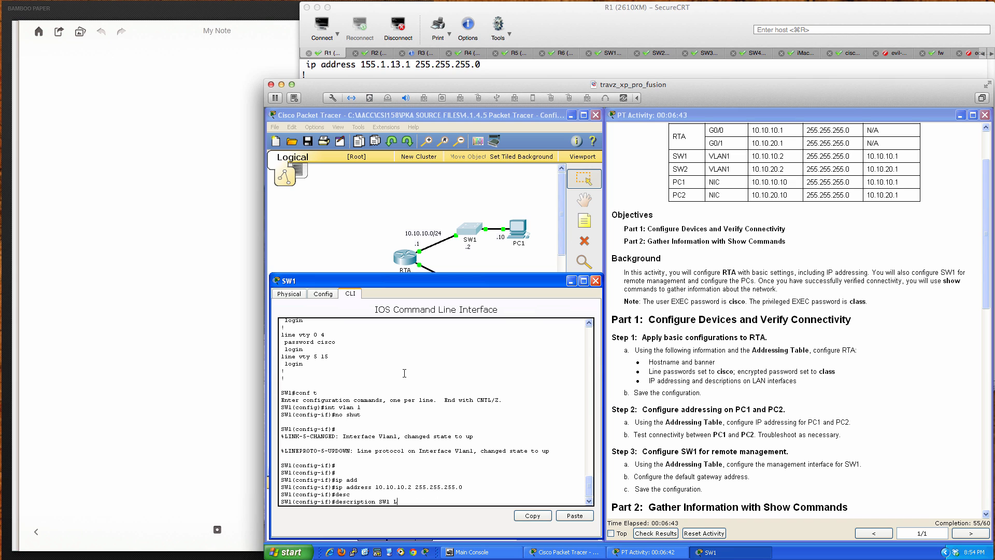
type("AN MGT")
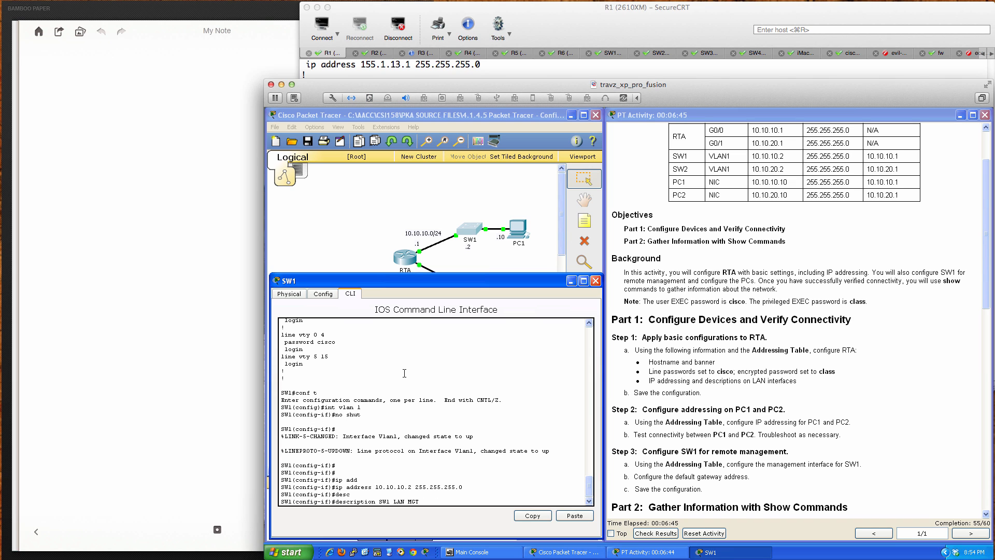
type("INTER")
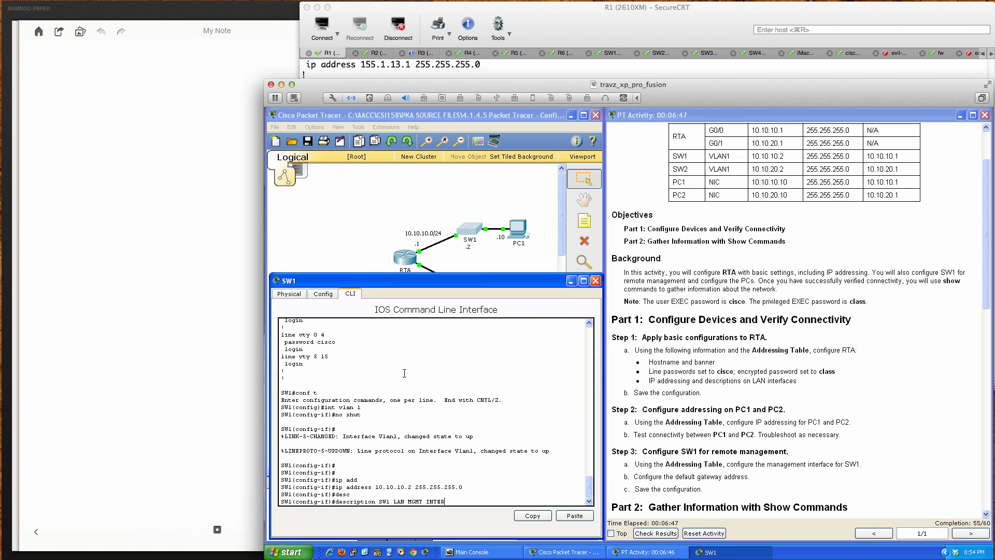
key("enter")
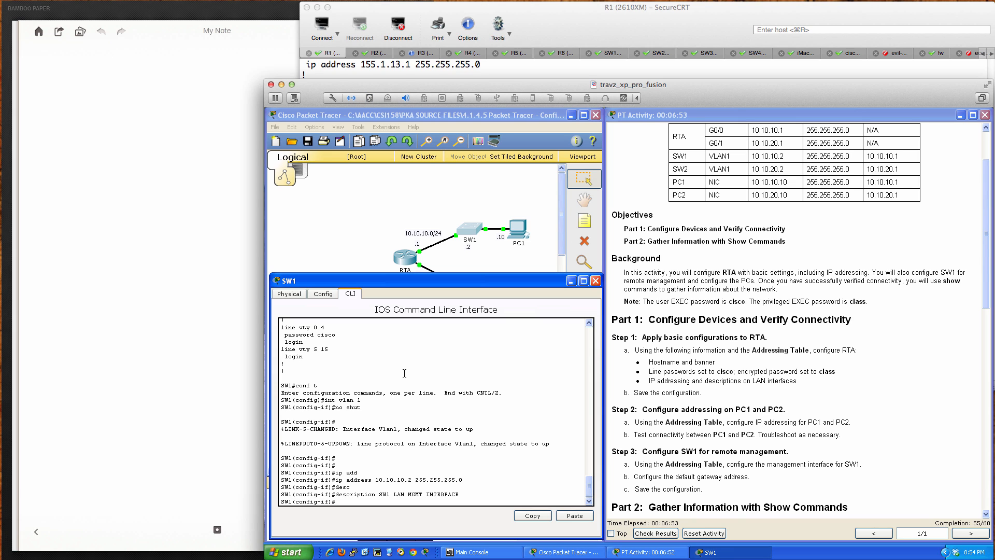
type("exi")
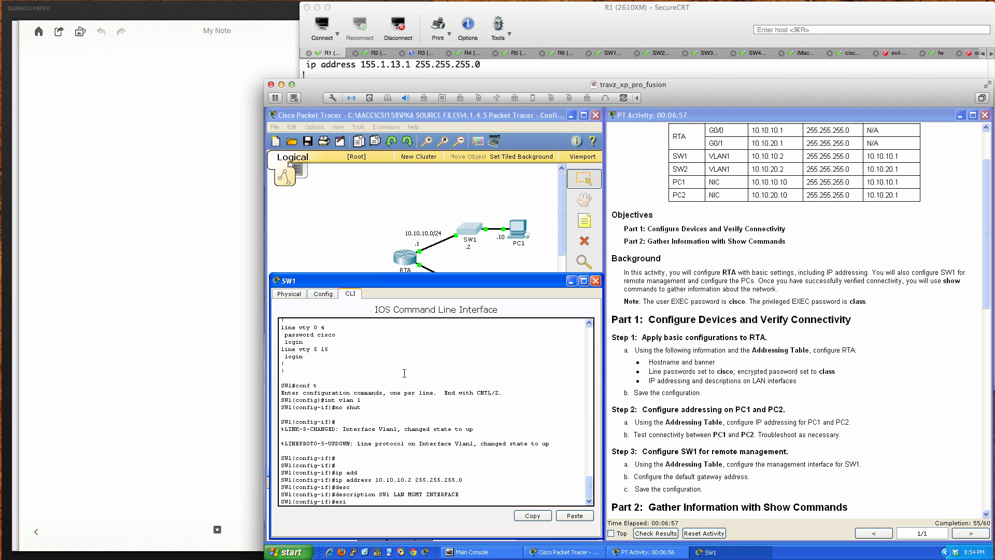
type("t")
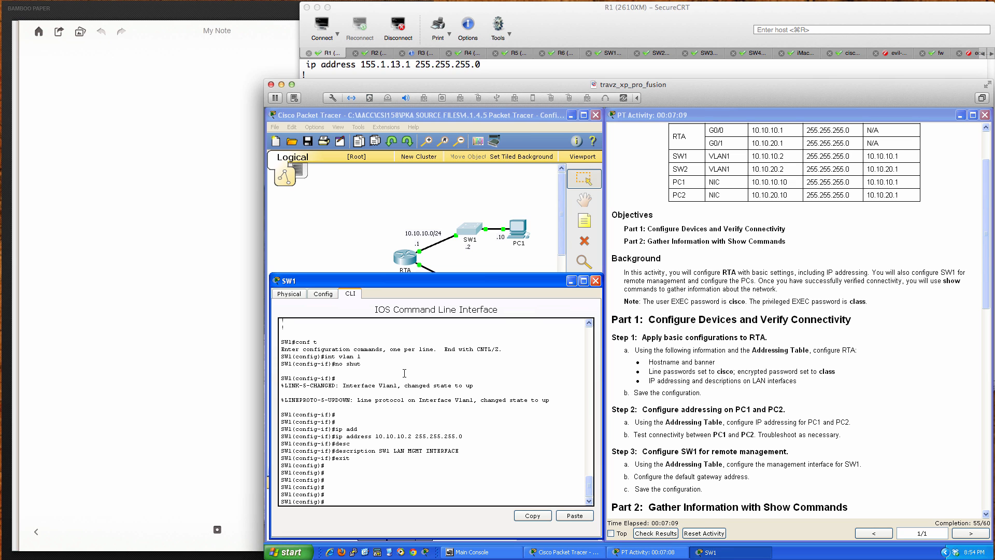
Step: Set SW1's default gateway to 10.10.10.1 and save the configuration to memory
type("ip default-gateway 10.10.10.")
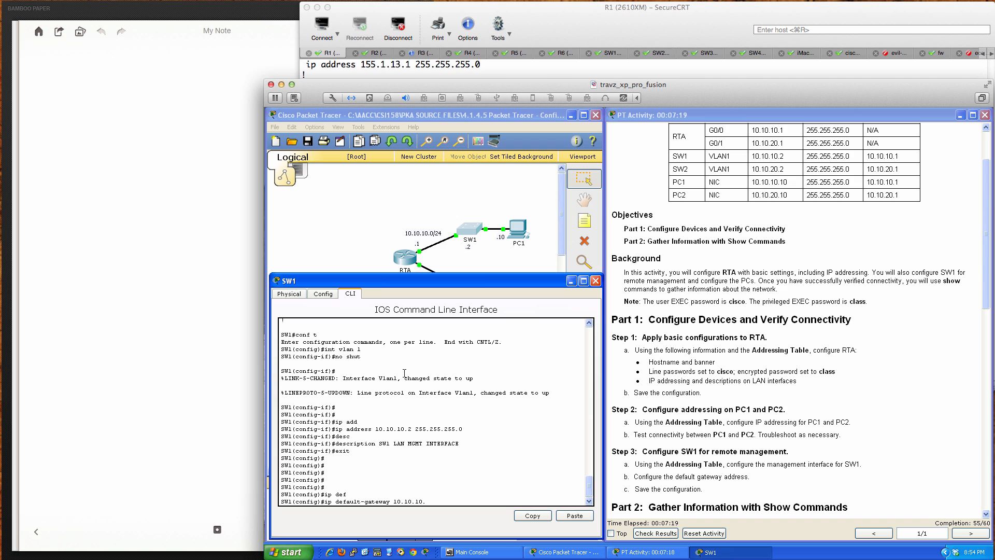
type("1")
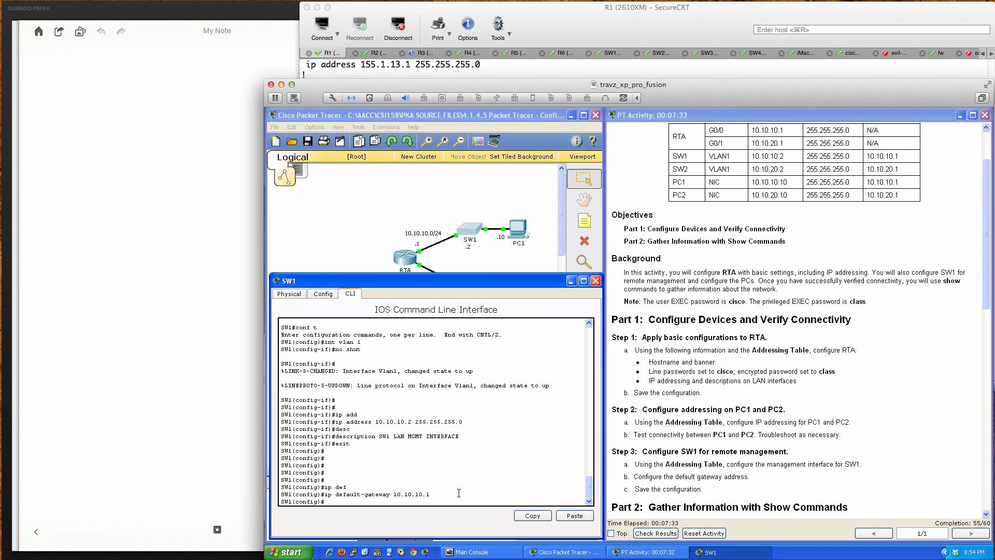
type("end")
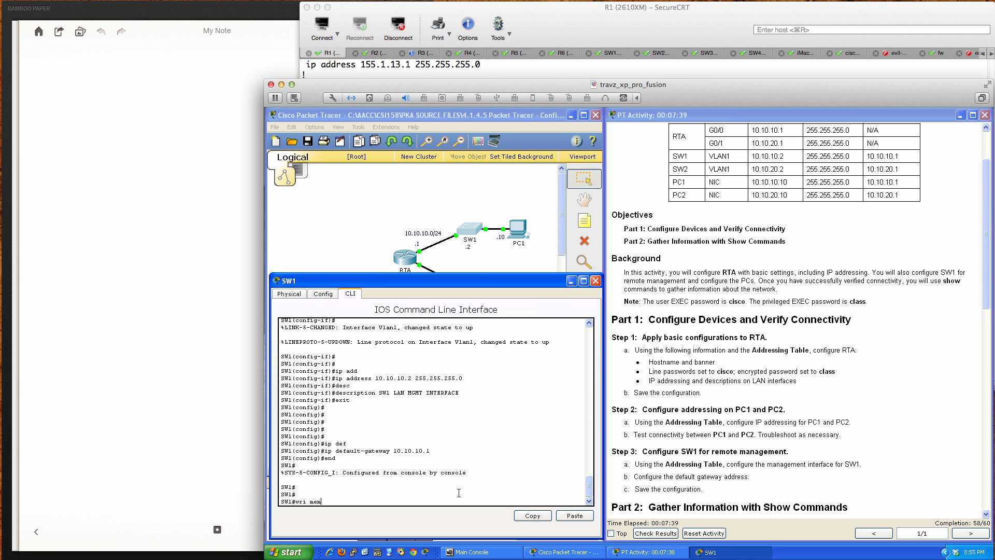
key("Return")
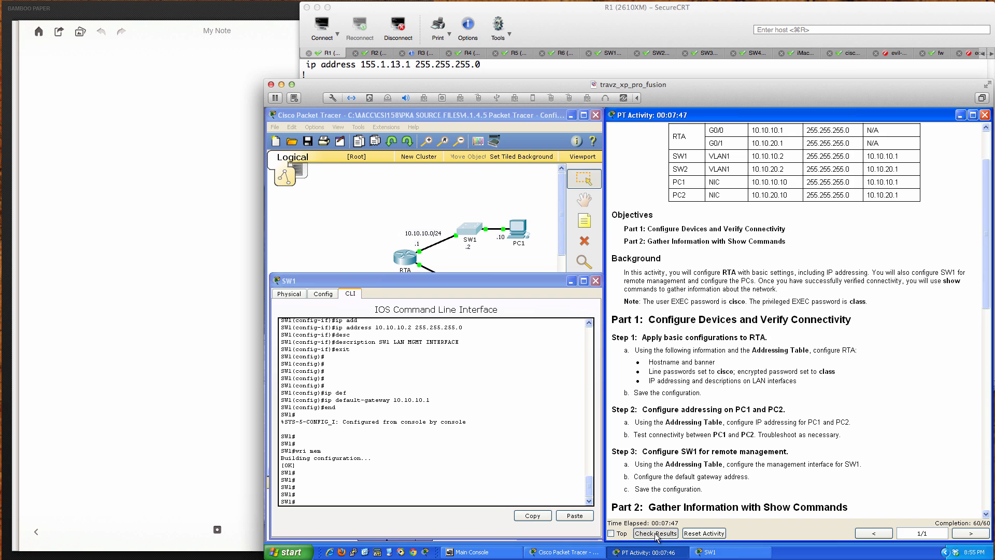
left_click(654, 533)
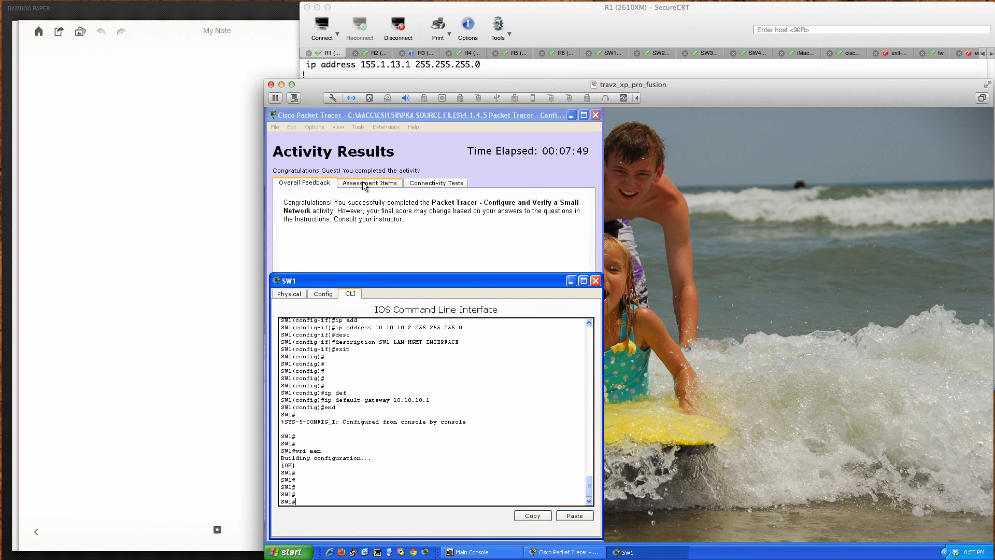
left_click(369, 182)
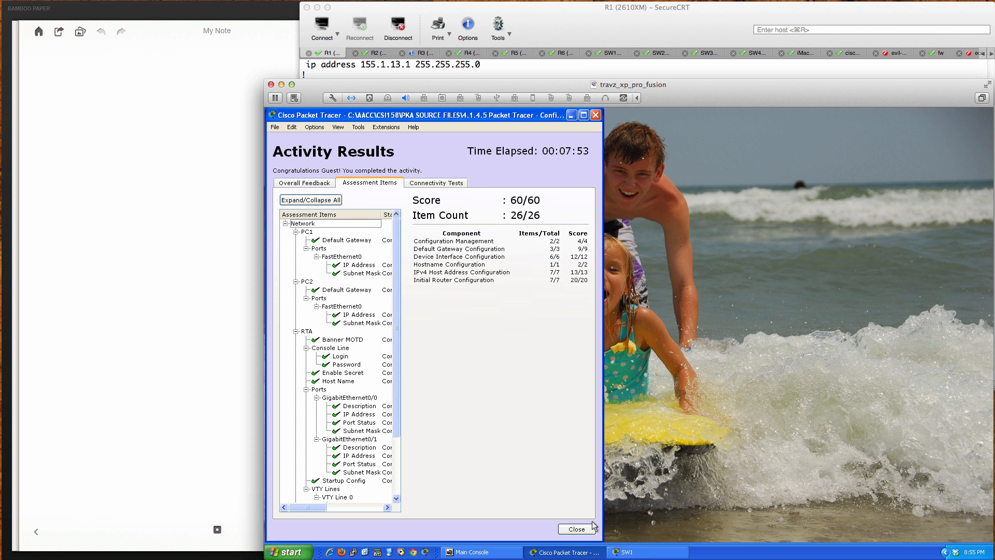
left_click(574, 528)
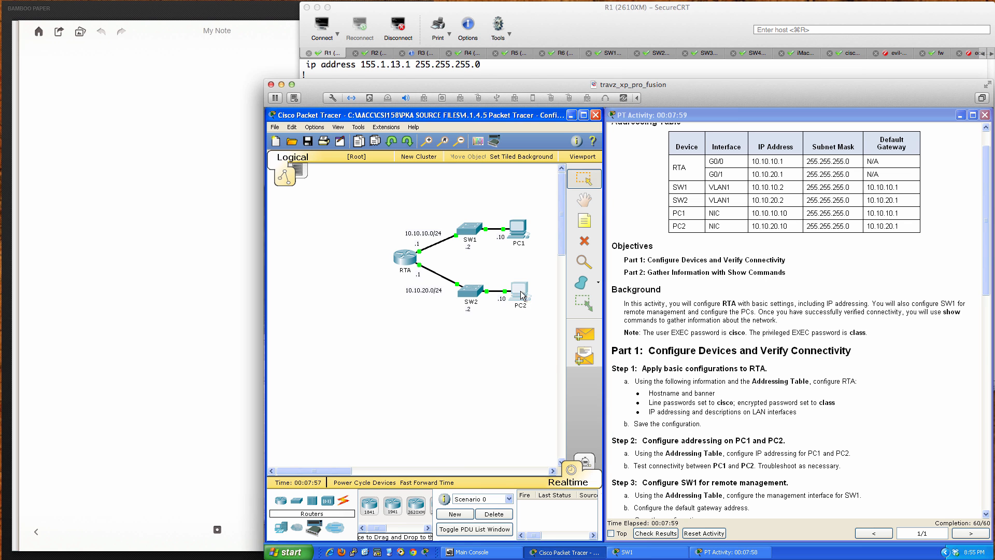
Step: From PC2's command prompt ping 10.10.10.10 and 10.10.10.2 successfully
double_click(519, 289)
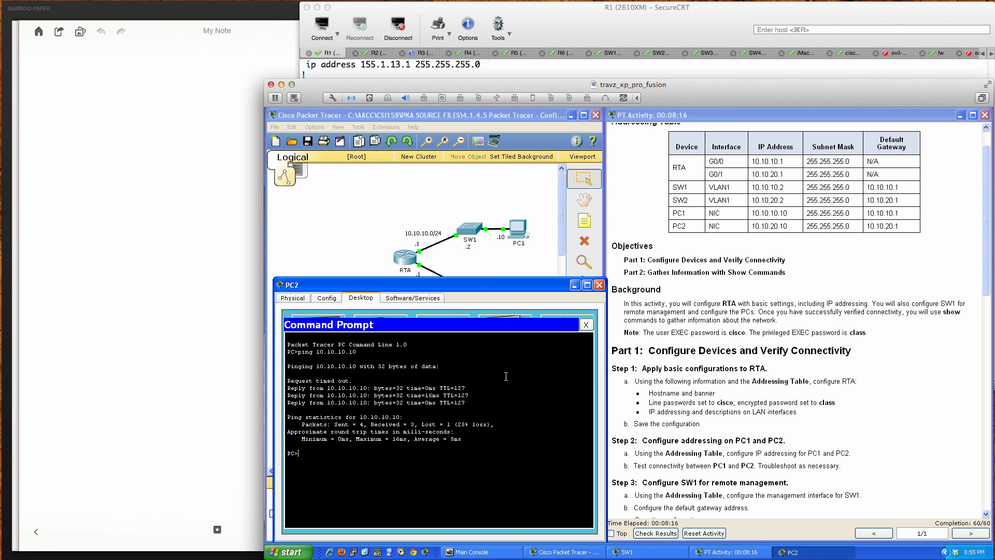
type("ping 10.10.10.2")
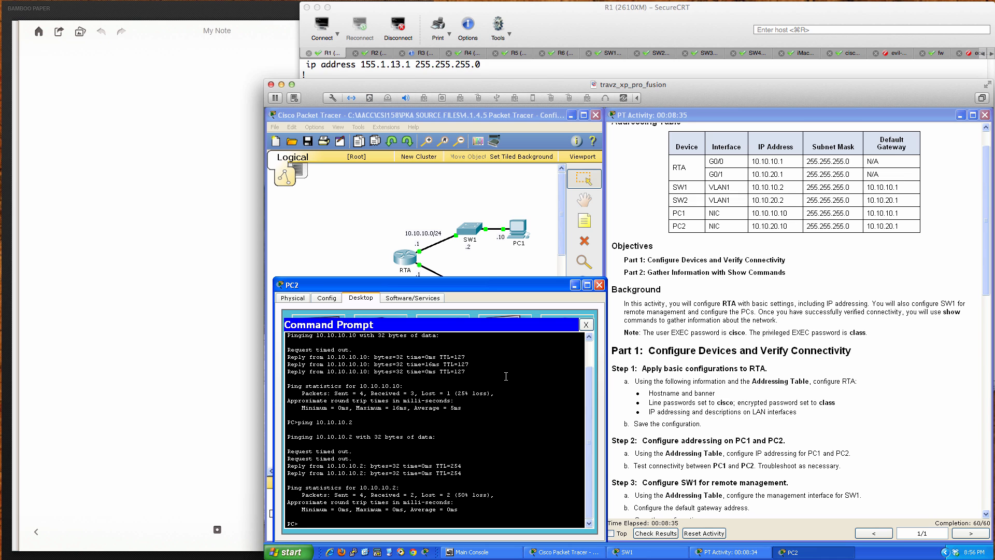
left_click(584, 325)
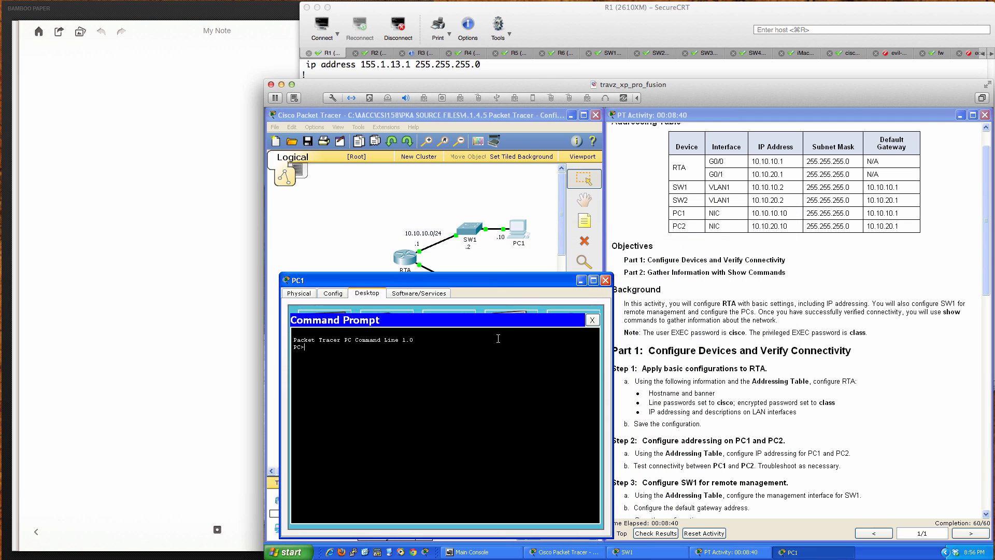
Step: From PC1's Command Prompt, ping PC2 at 10.10.20.10 and SW2 at 10.10.20.2, then return to SW1
type("ping 10.10.20.10")
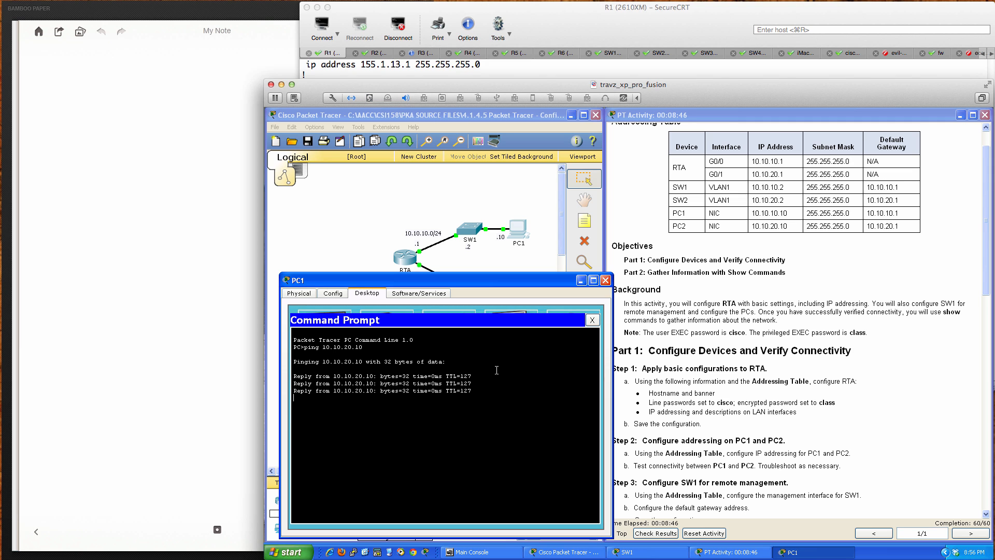
type("ping 10.10.20.10")
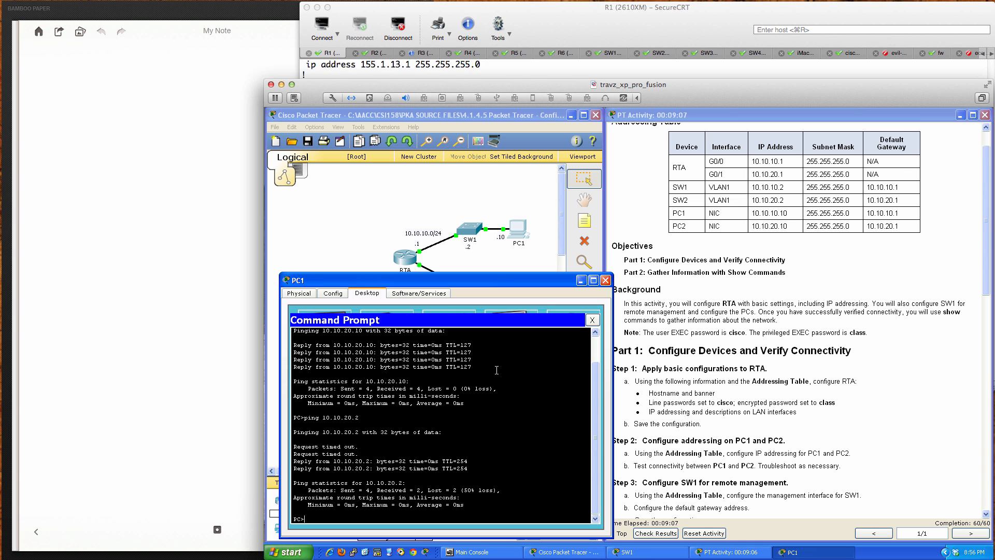
left_click(591, 319)
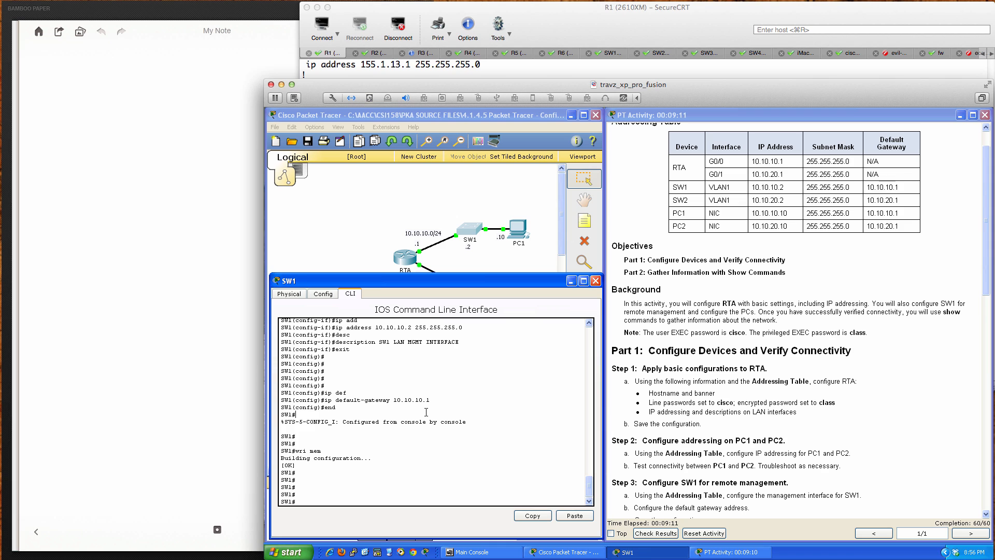
Step: From SW1's CLI, ping 10.10.20.10 and 10.10.20.2 with 100 percent success
type("ping 10.10")
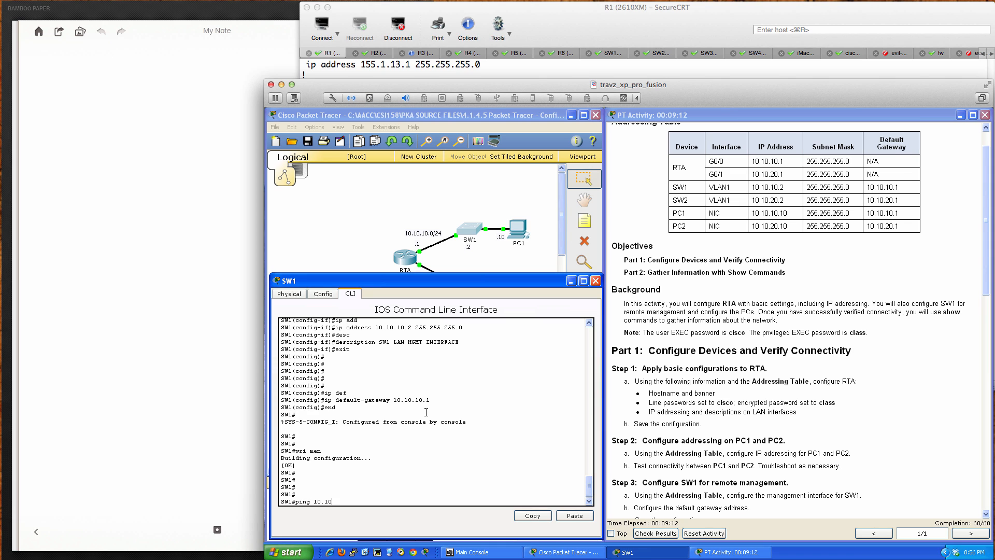
type(".20.10")
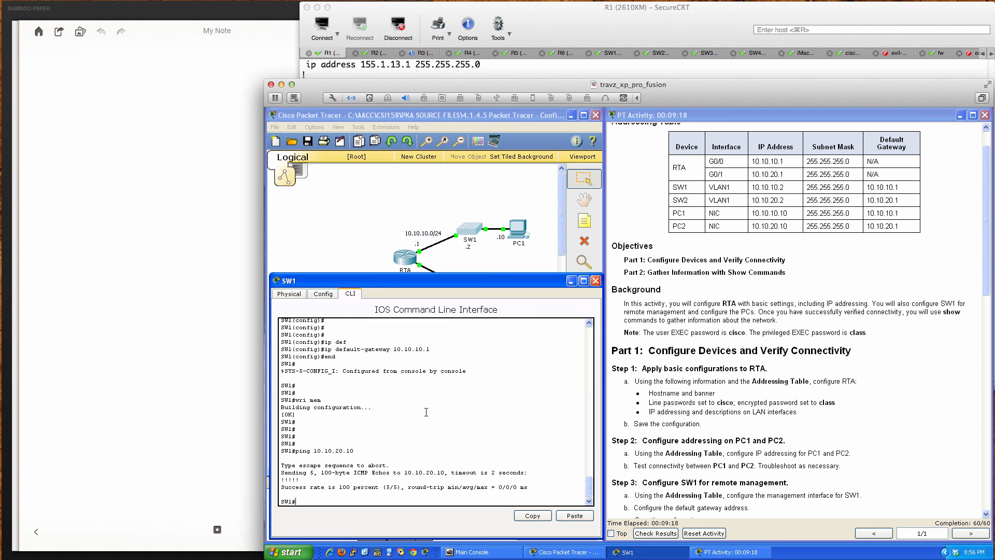
type("ping 10.10.20.10")
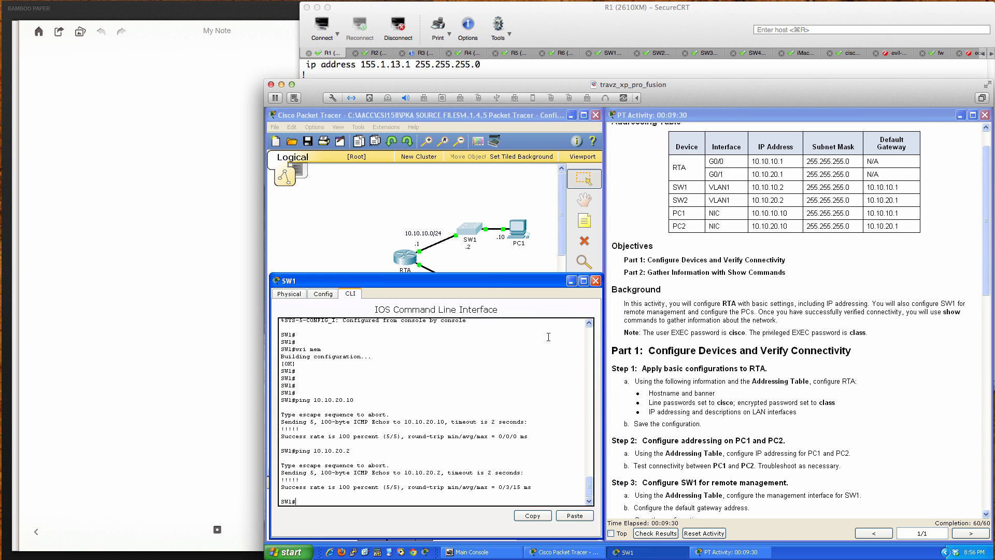
mouse_move(620, 197)
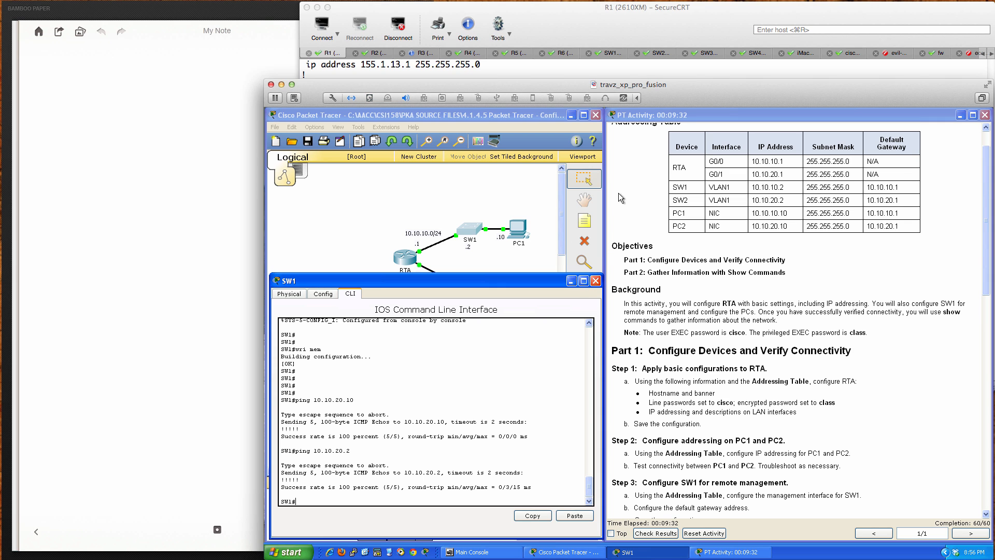